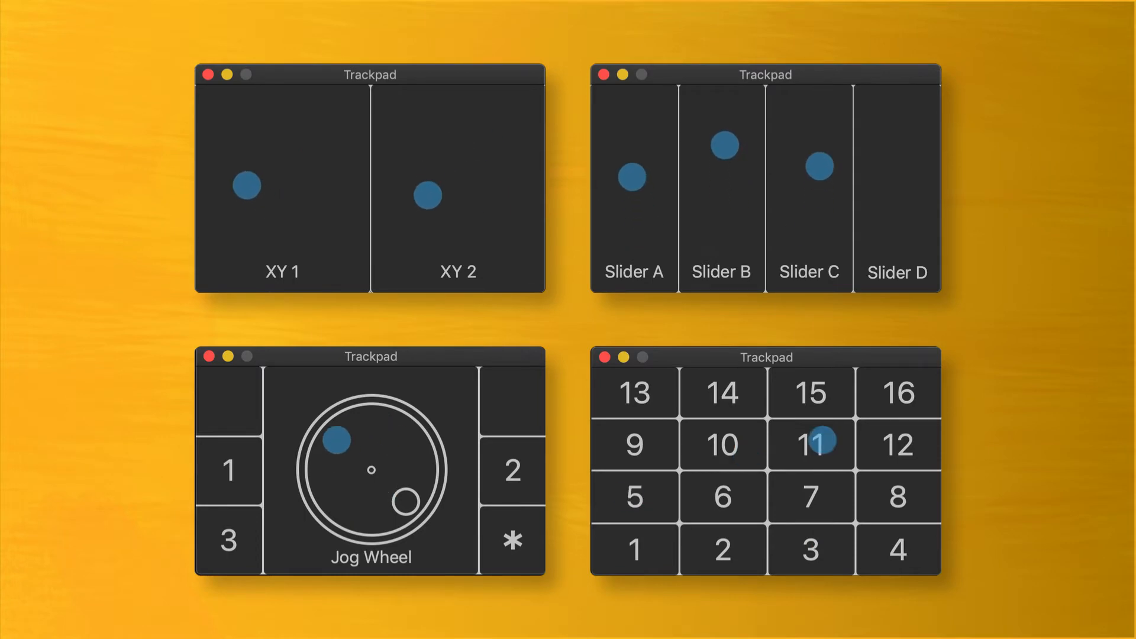
# Step: Download the AudioSwift 2 free trial from audioswiftapp.com and open its installer
pyautogui.click(632, 496)
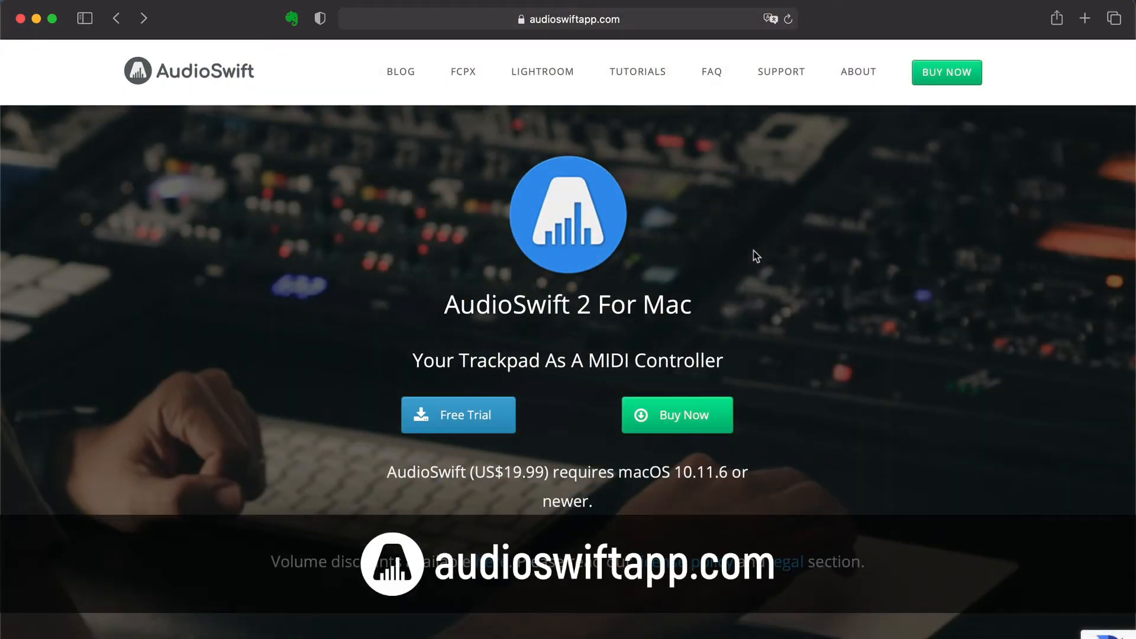
pyautogui.moveTo(553, 356)
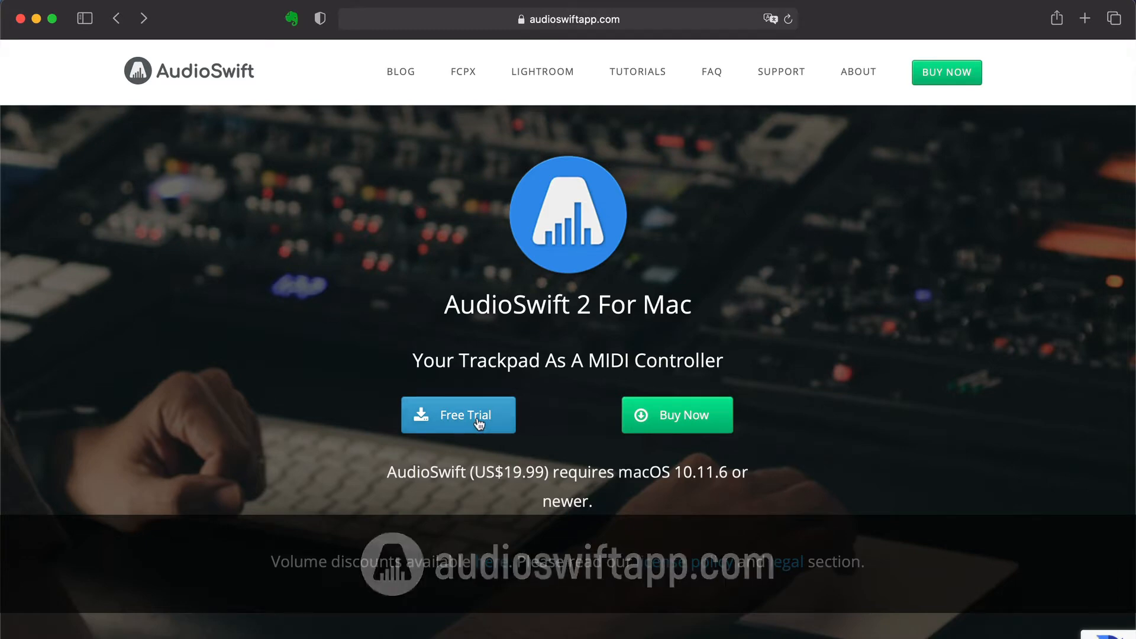
pyautogui.click(458, 414)
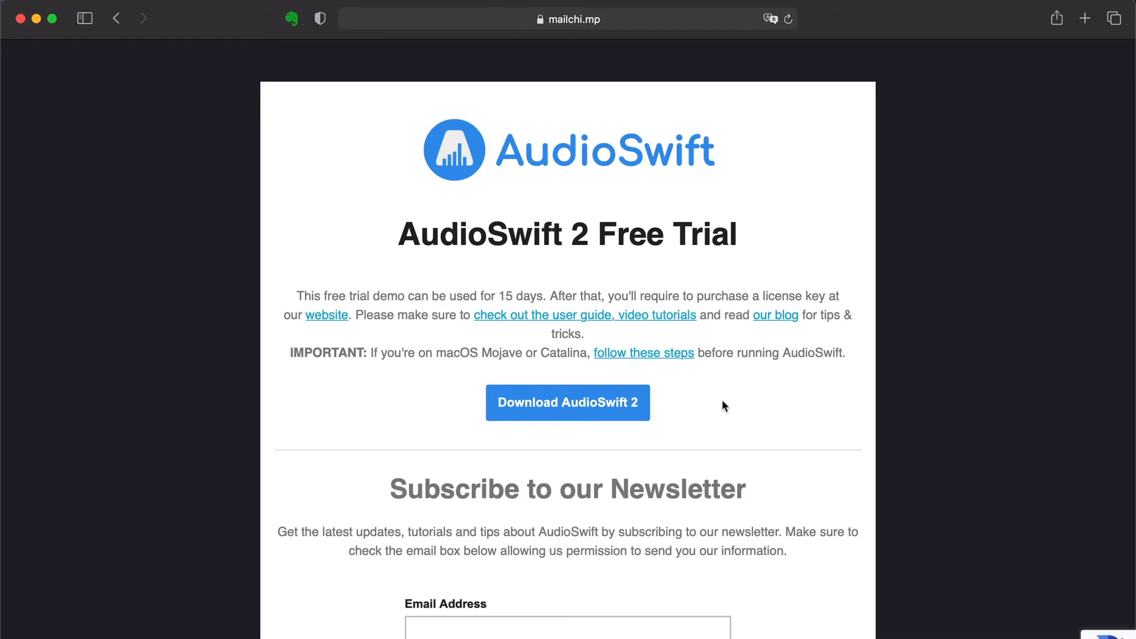
pyautogui.moveTo(580, 420)
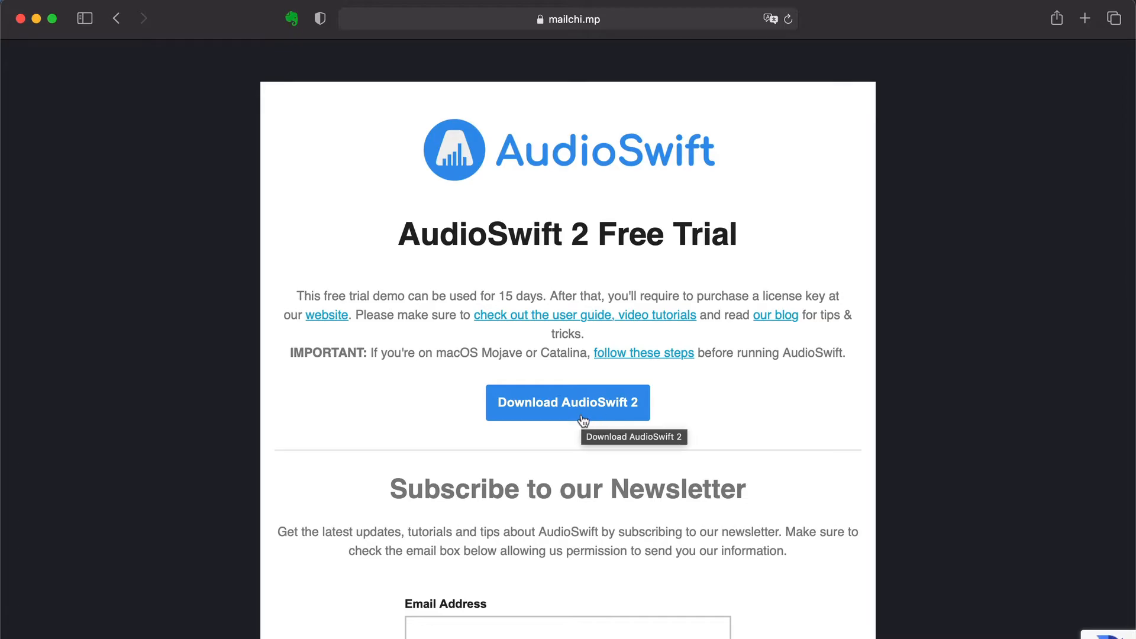
pyautogui.click(567, 402)
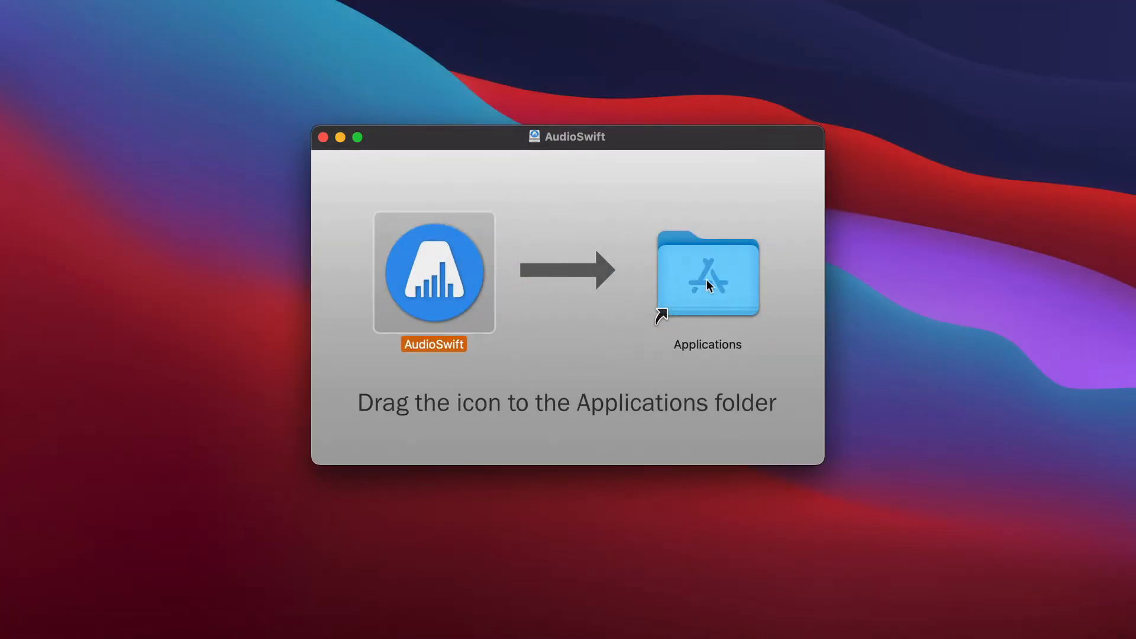
# Step: Review Trackpad > More Gestures in System Preferences, keeping App Exposé on a four-finger swipe
pyautogui.click(321, 137)
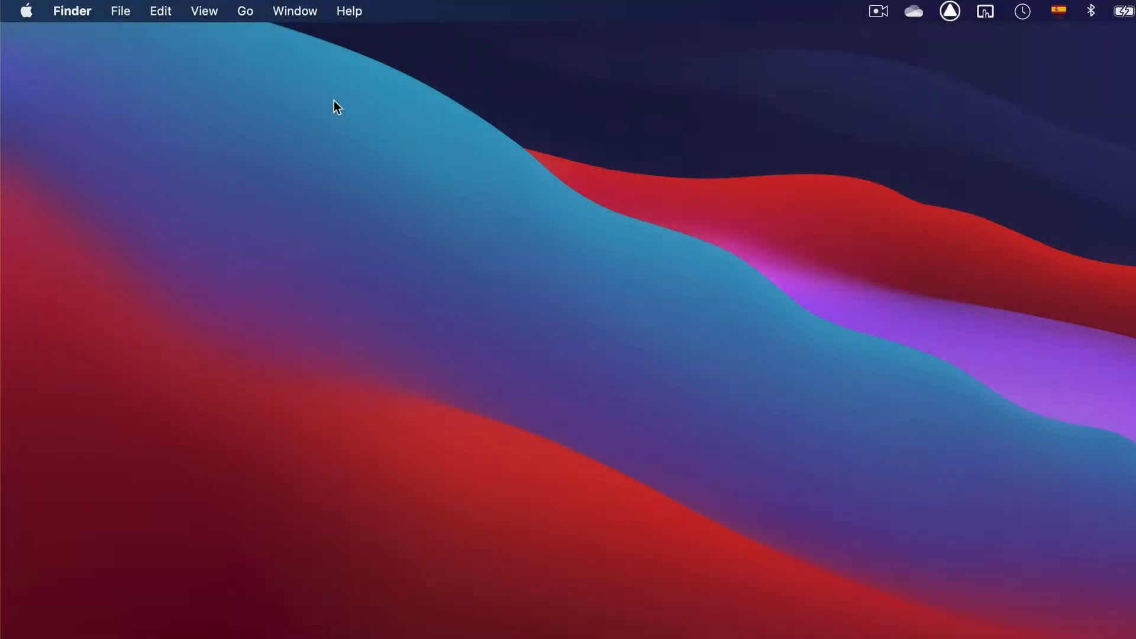
pyautogui.moveTo(310, 101)
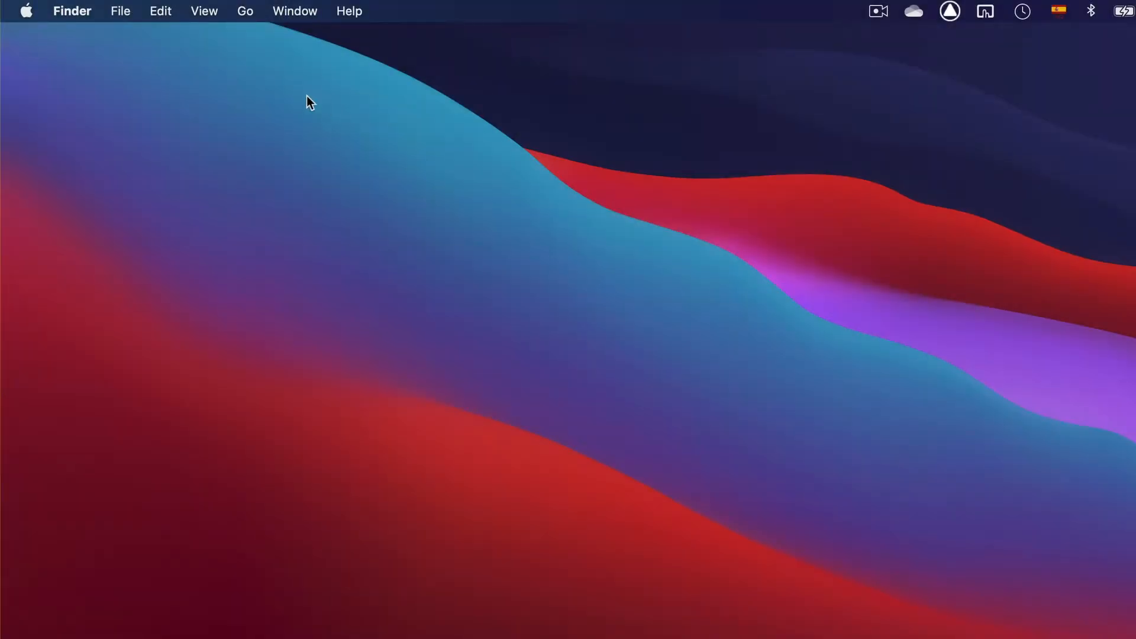
pyautogui.moveTo(99, 137)
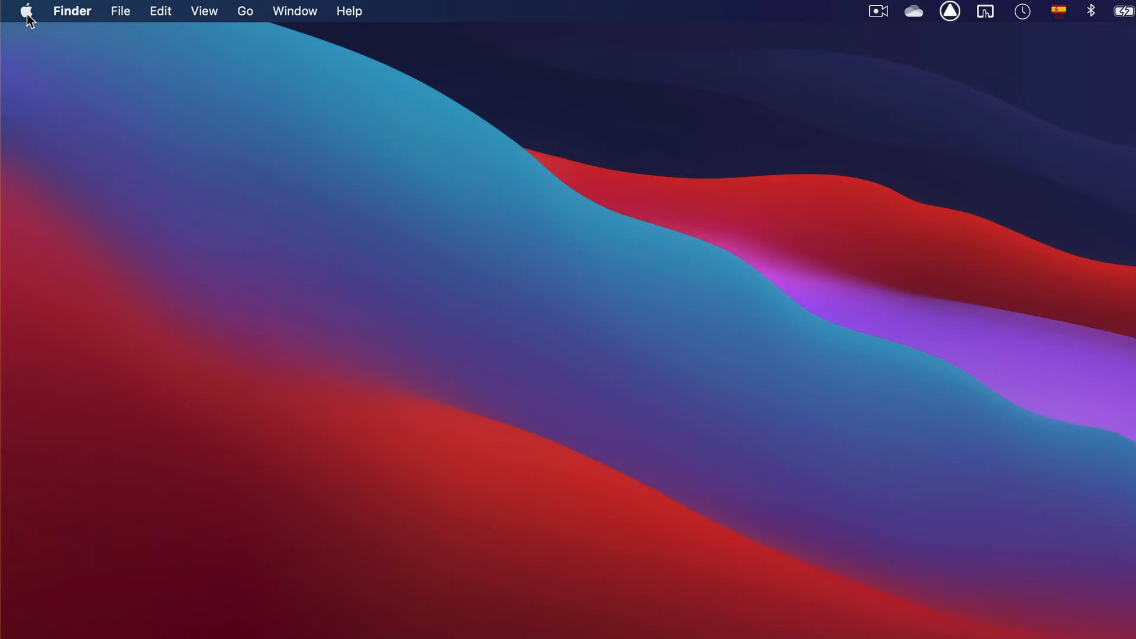
pyautogui.click(27, 11)
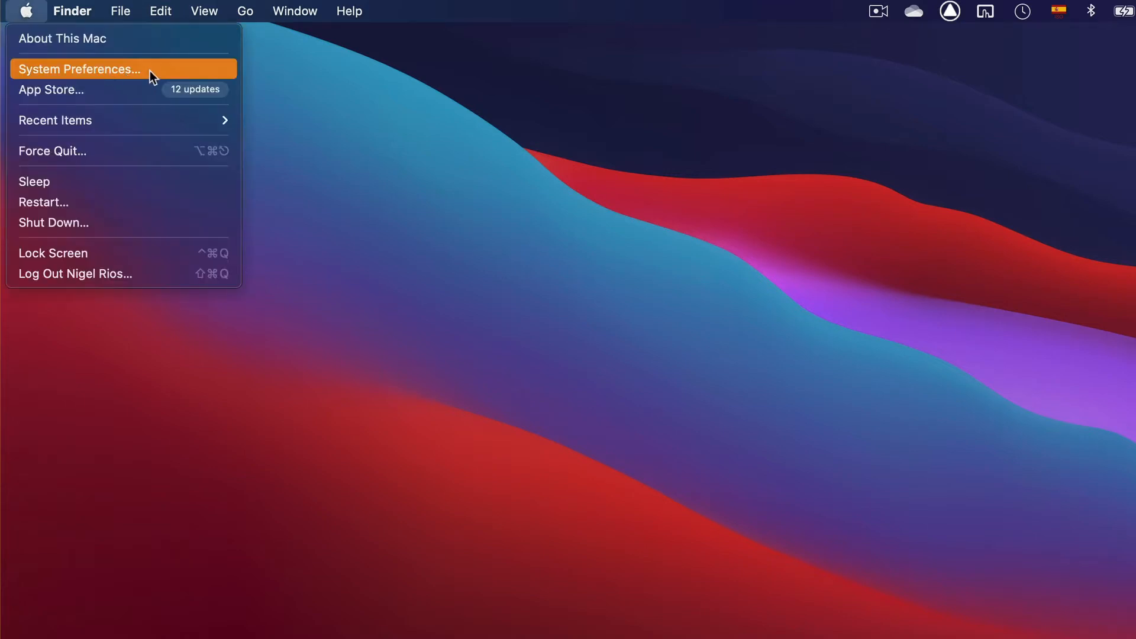
pyautogui.click(80, 68)
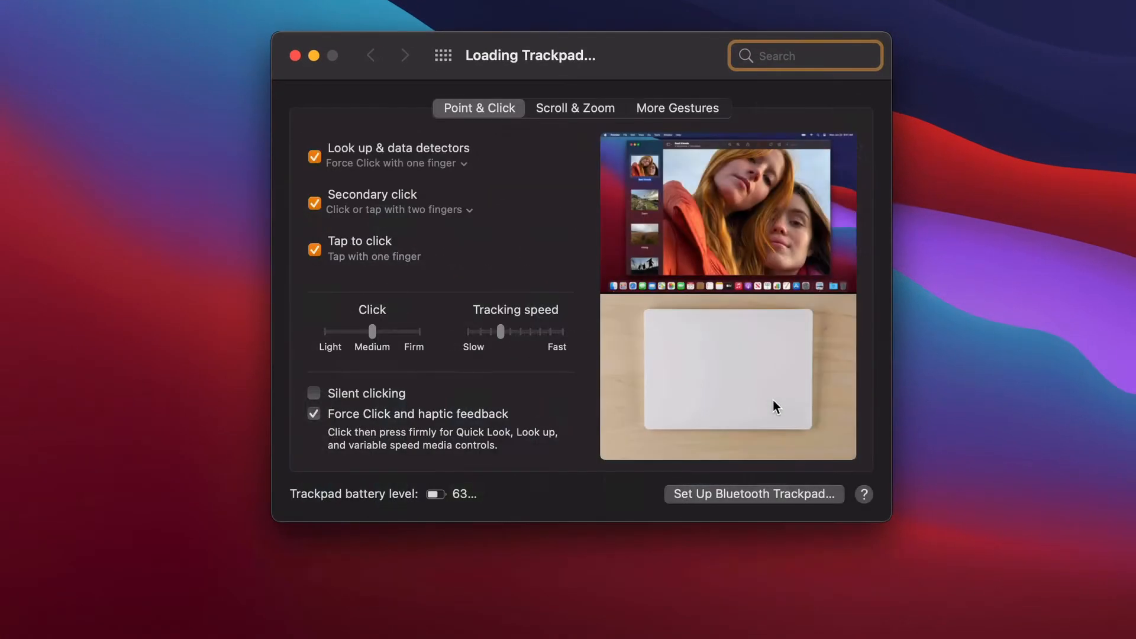
pyautogui.click(677, 107)
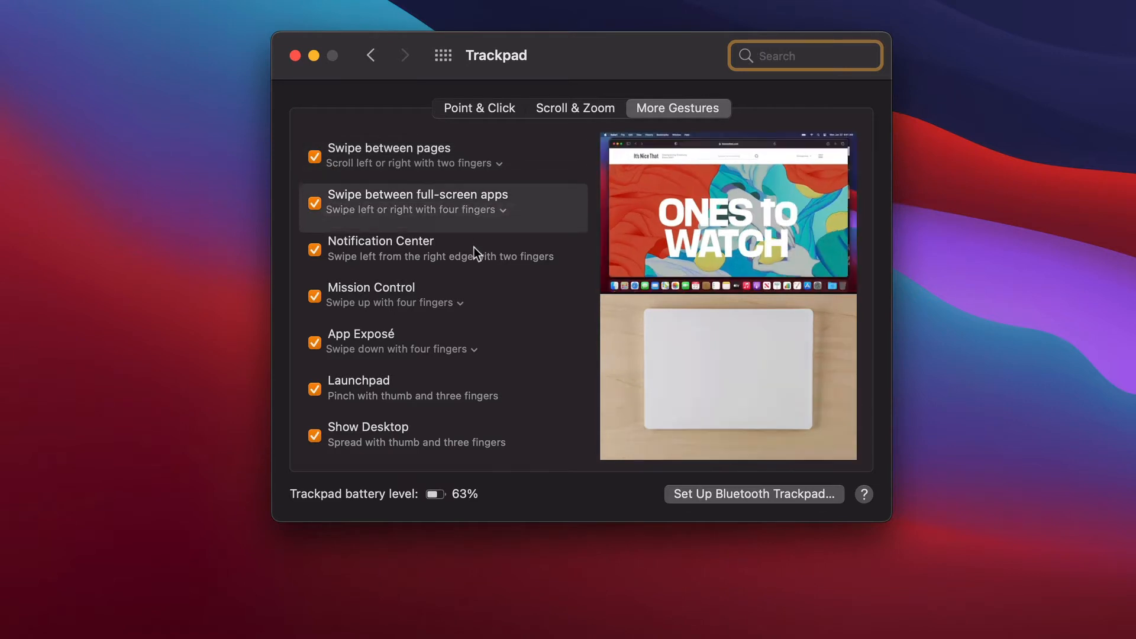
pyautogui.moveTo(463, 355)
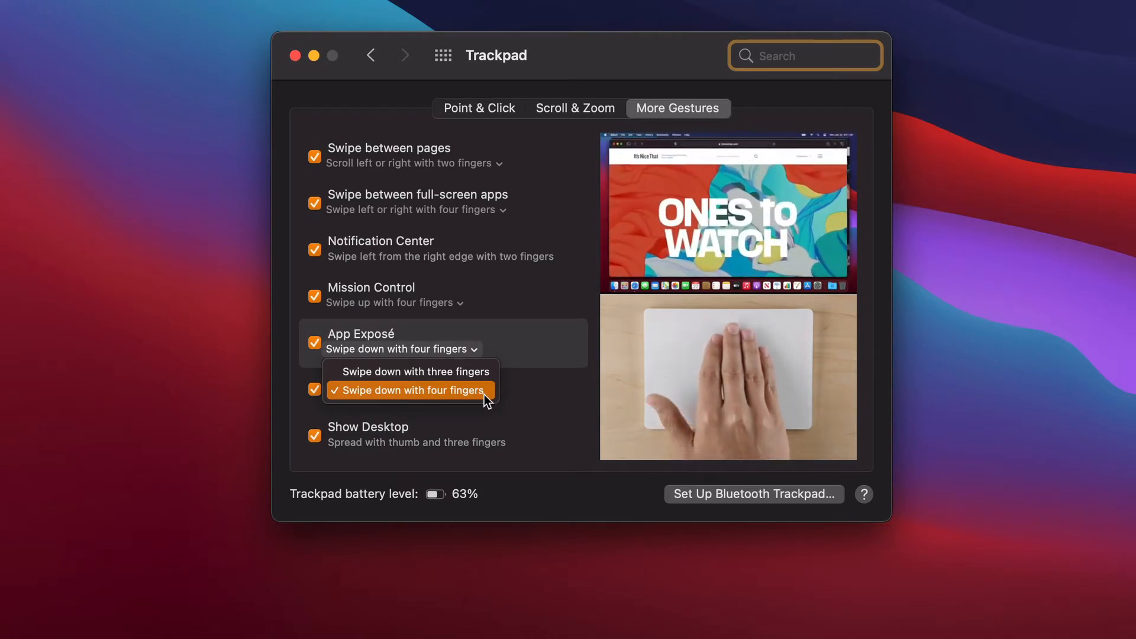
pyautogui.moveTo(573, 109)
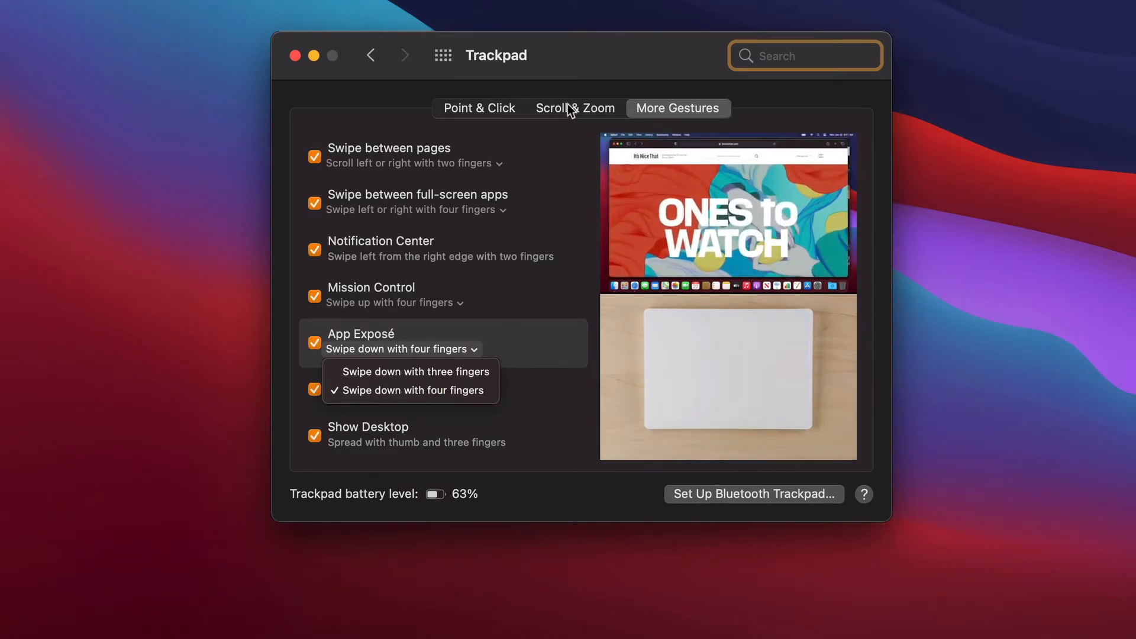
pyautogui.click(296, 56)
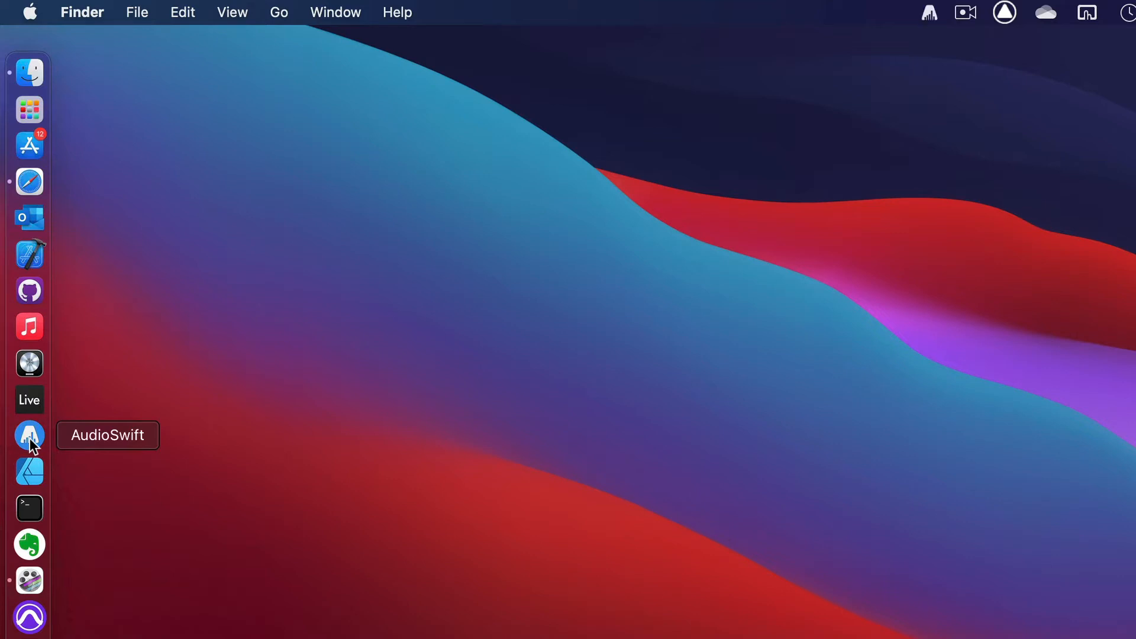
pyautogui.moveTo(944, 40)
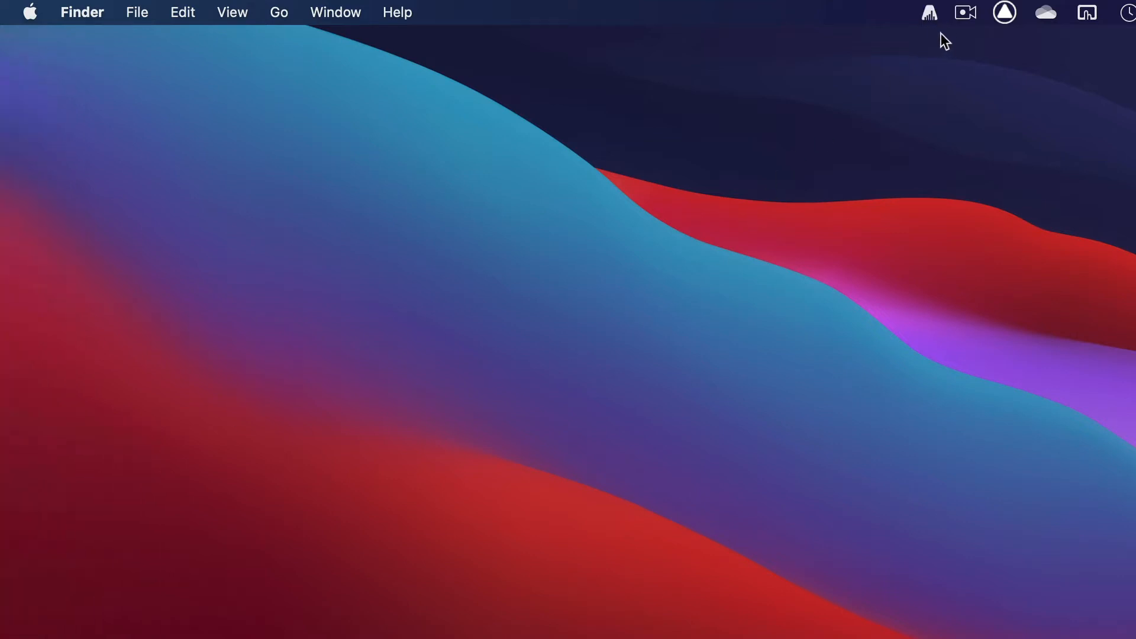
pyautogui.moveTo(915, 57)
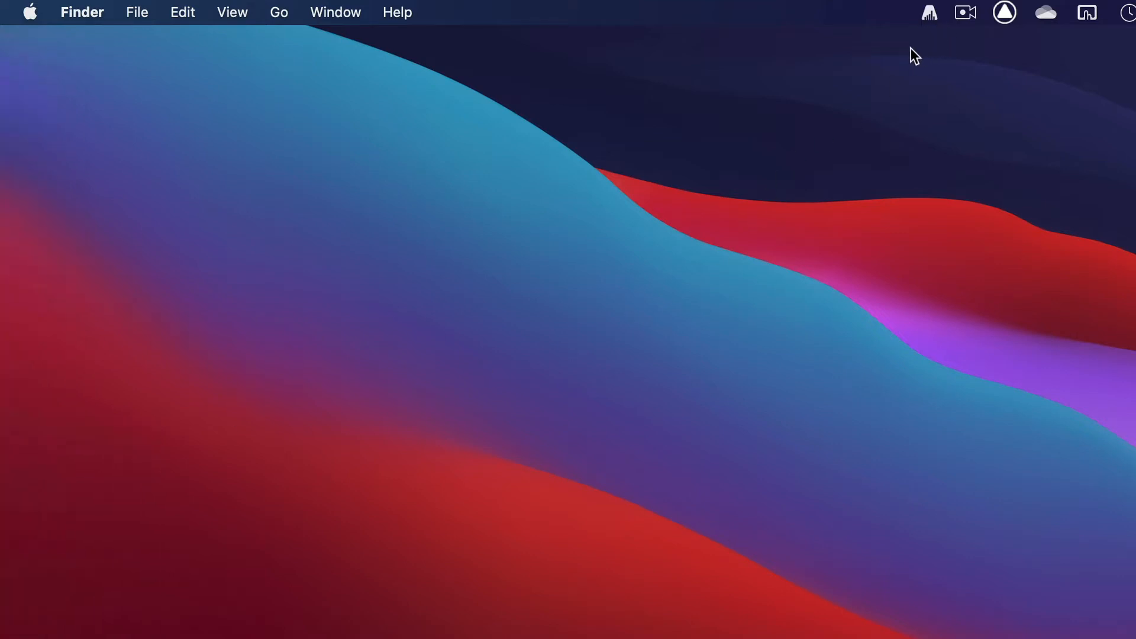
pyautogui.moveTo(932, 41)
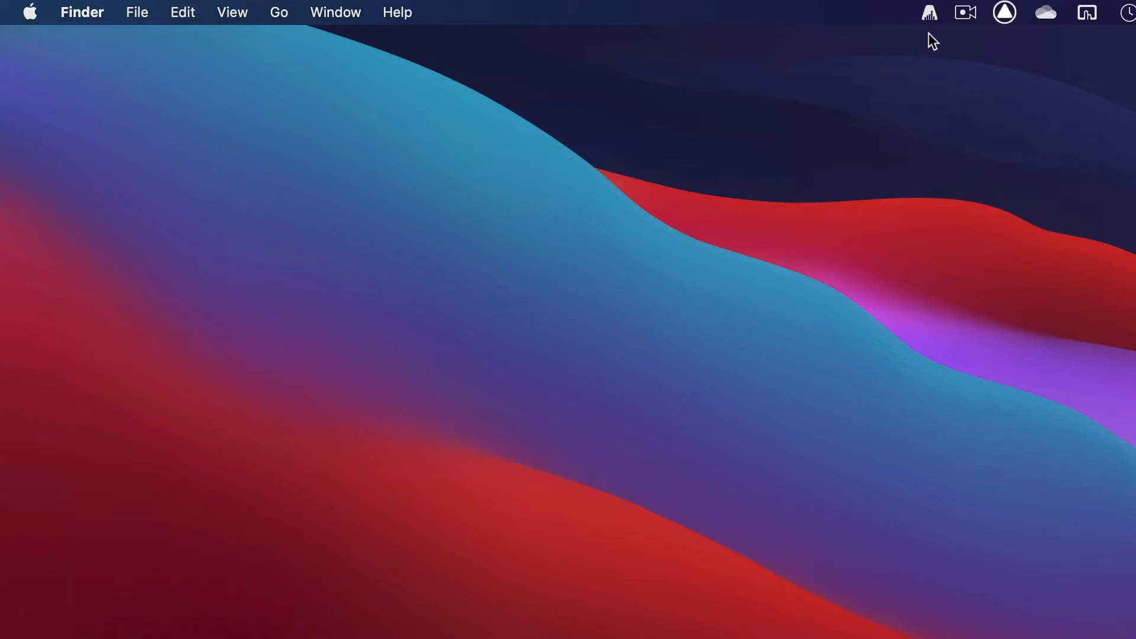
pyautogui.moveTo(992, 60)
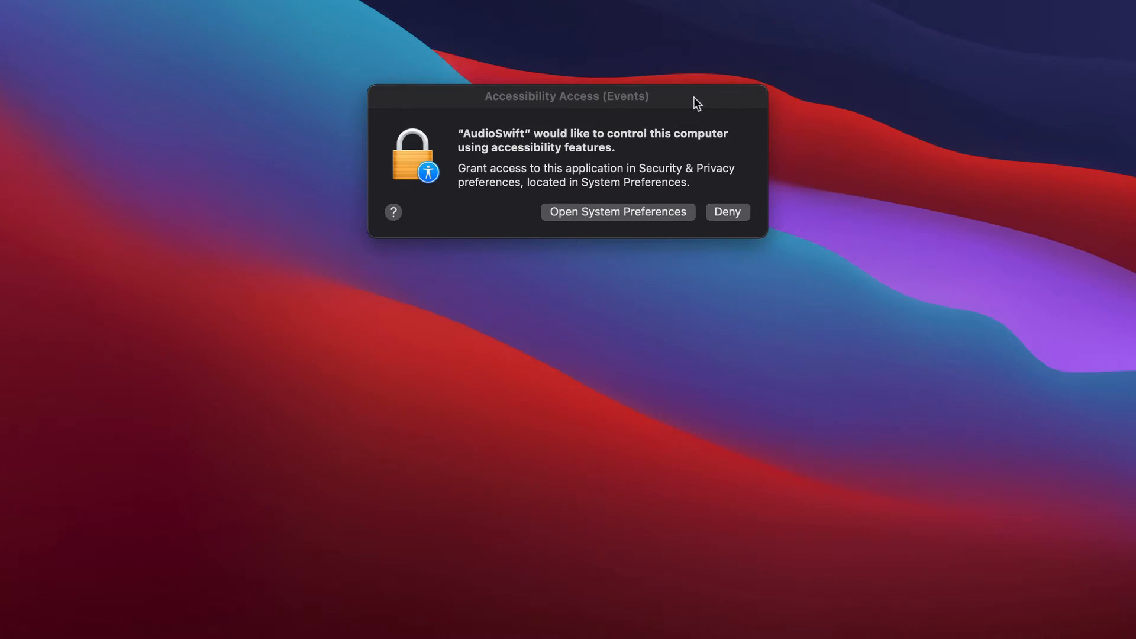
# Step: Deny AudioSwift's accessibility access request, leaving the Finder desktop
pyautogui.click(616, 211)
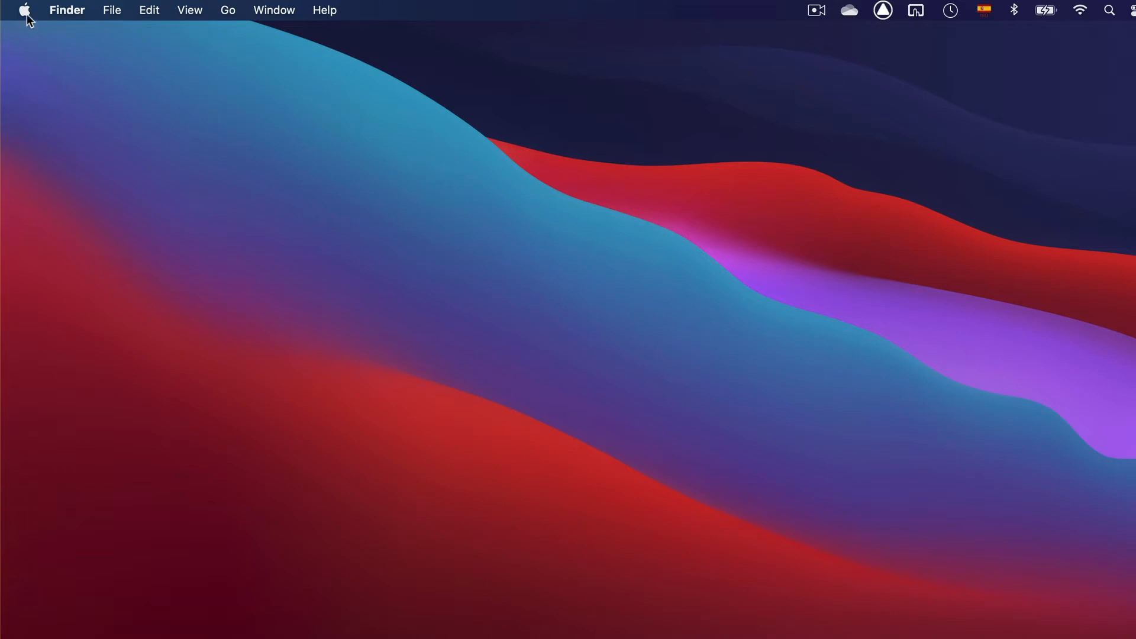
# Step: Reach Security & Privacy > Privacy > Accessibility in System Preferences
pyautogui.click(24, 10)
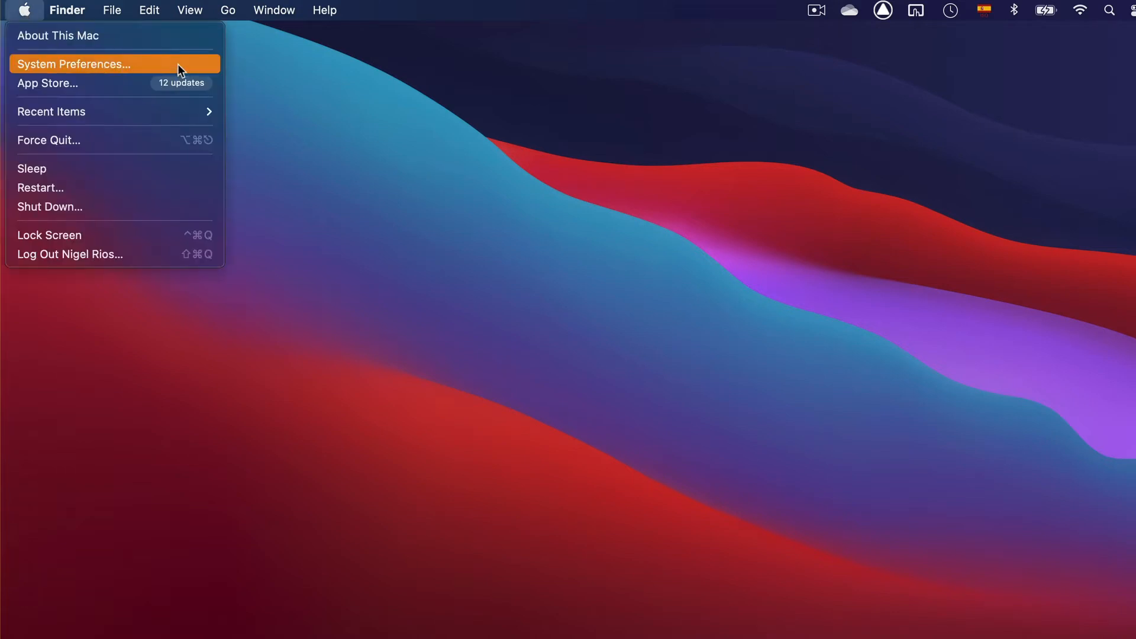
pyautogui.click(73, 64)
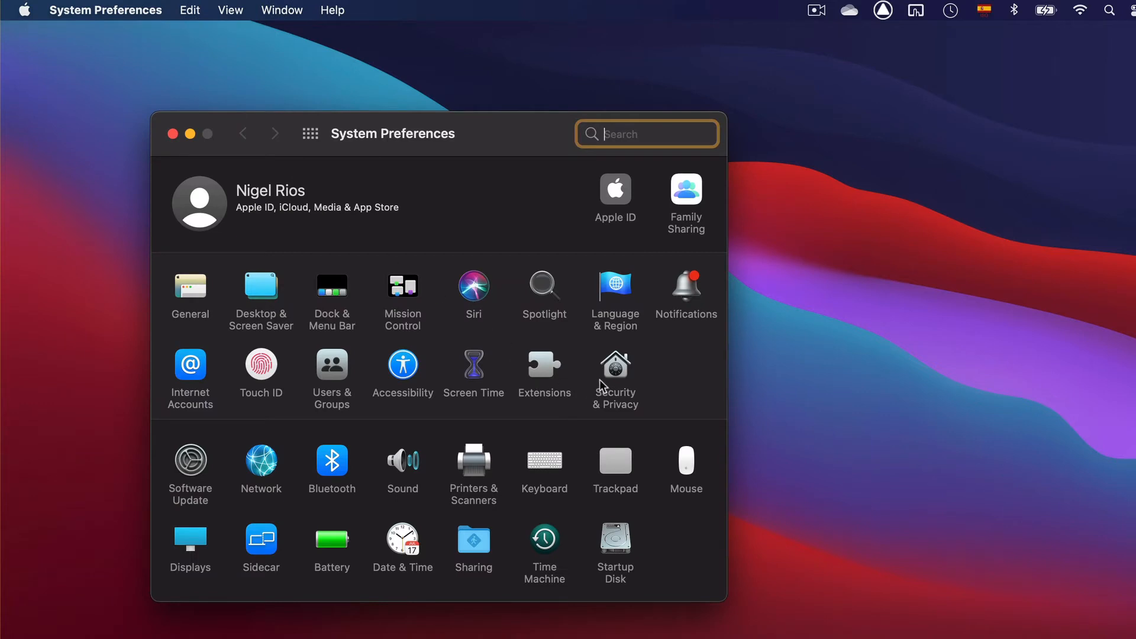
pyautogui.click(614, 365)
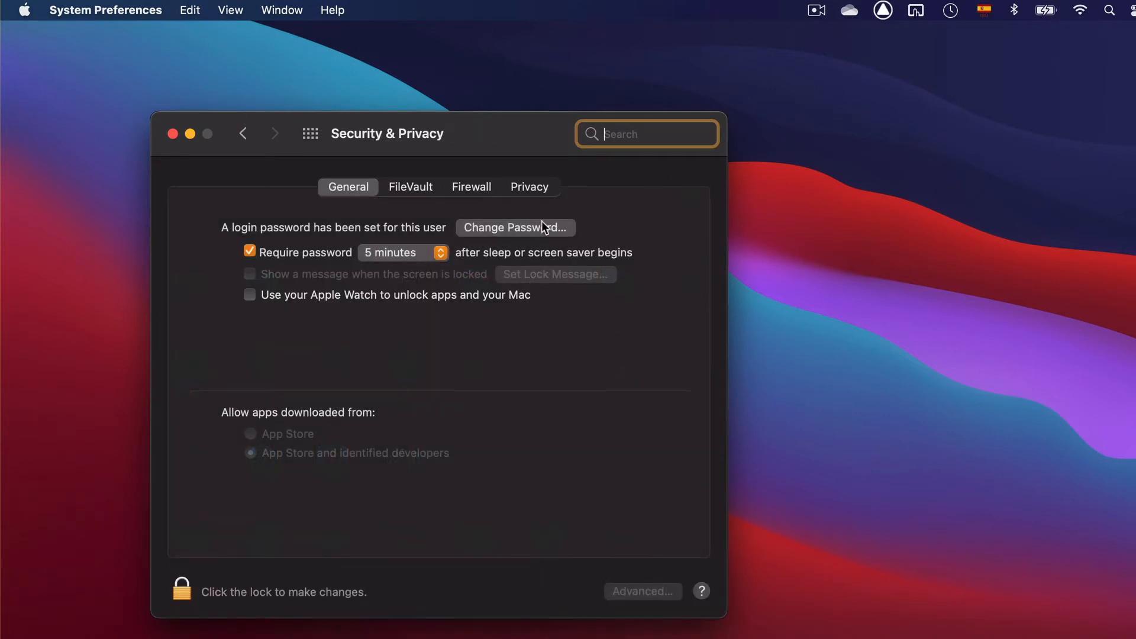
pyautogui.click(530, 186)
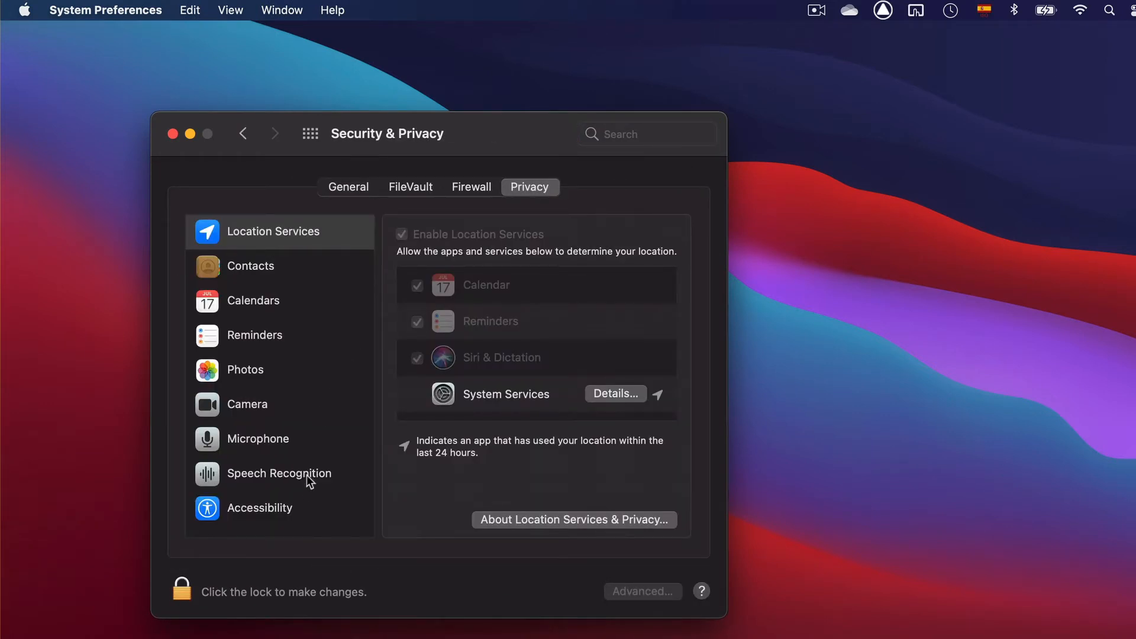
pyautogui.click(279, 507)
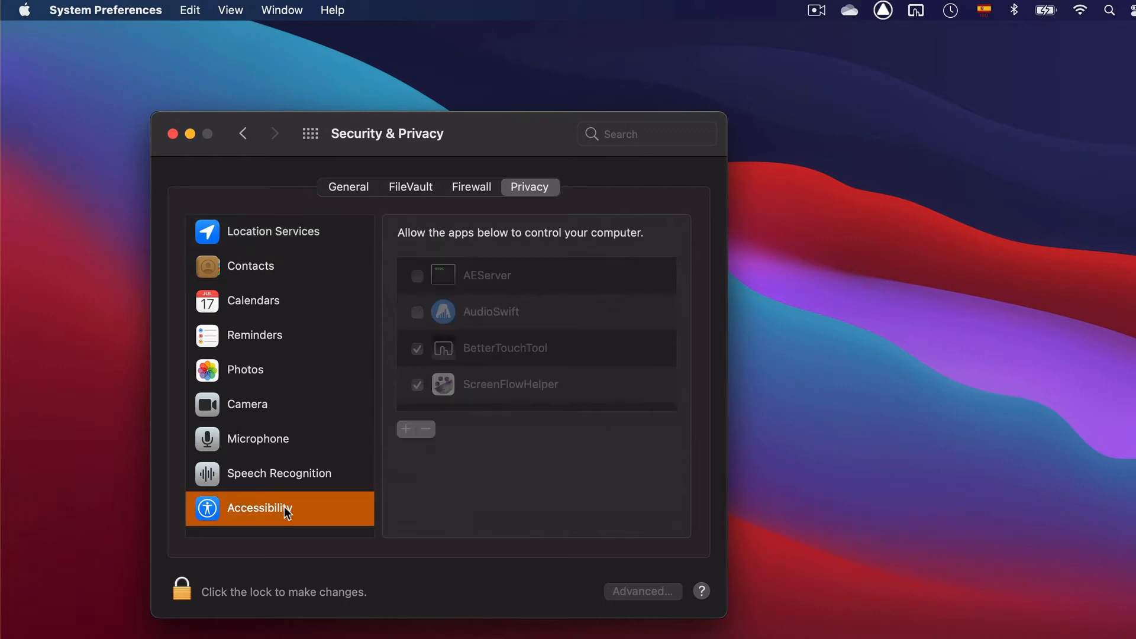
pyautogui.moveTo(491, 360)
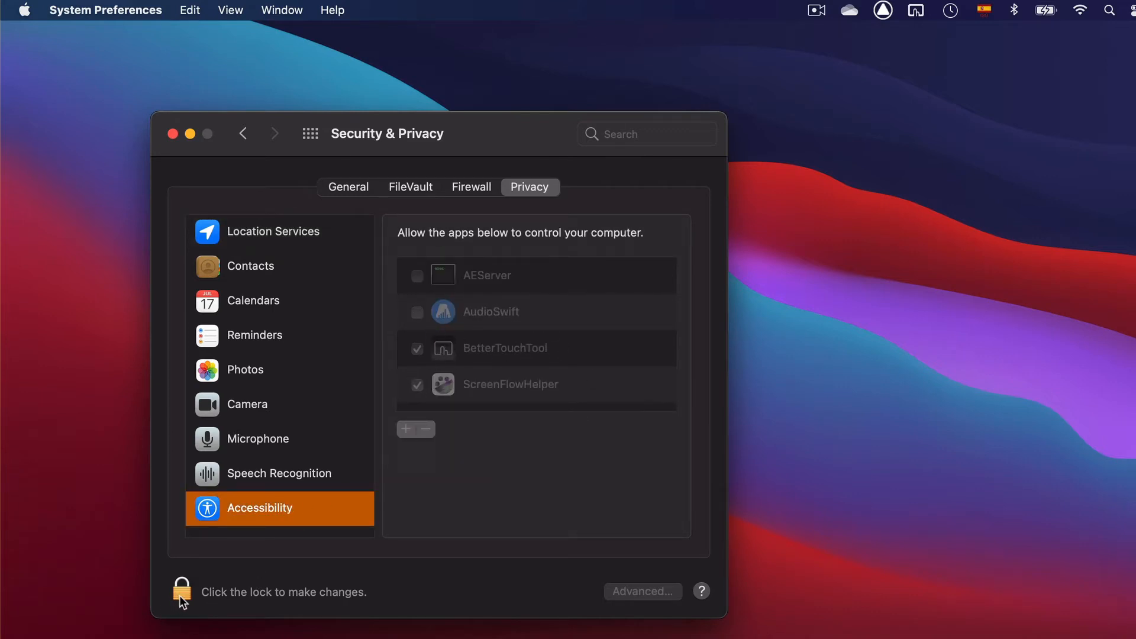
# Step: Unlock with the password, allow AudioSwift to control the computer, and close the window
pyautogui.click(181, 587)
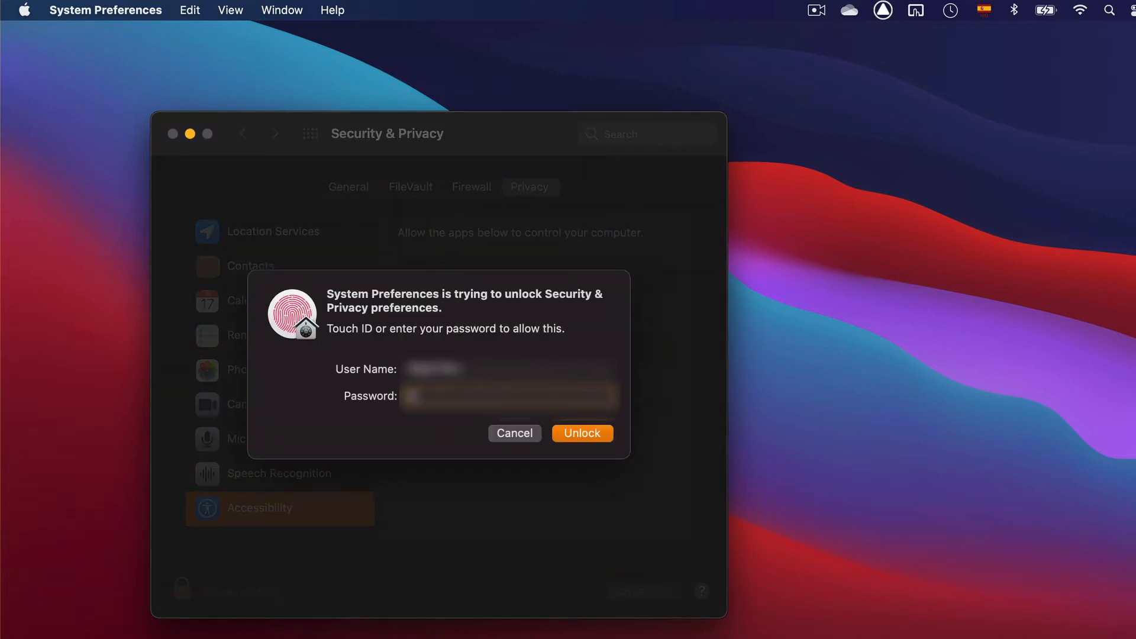
pyautogui.write('password')
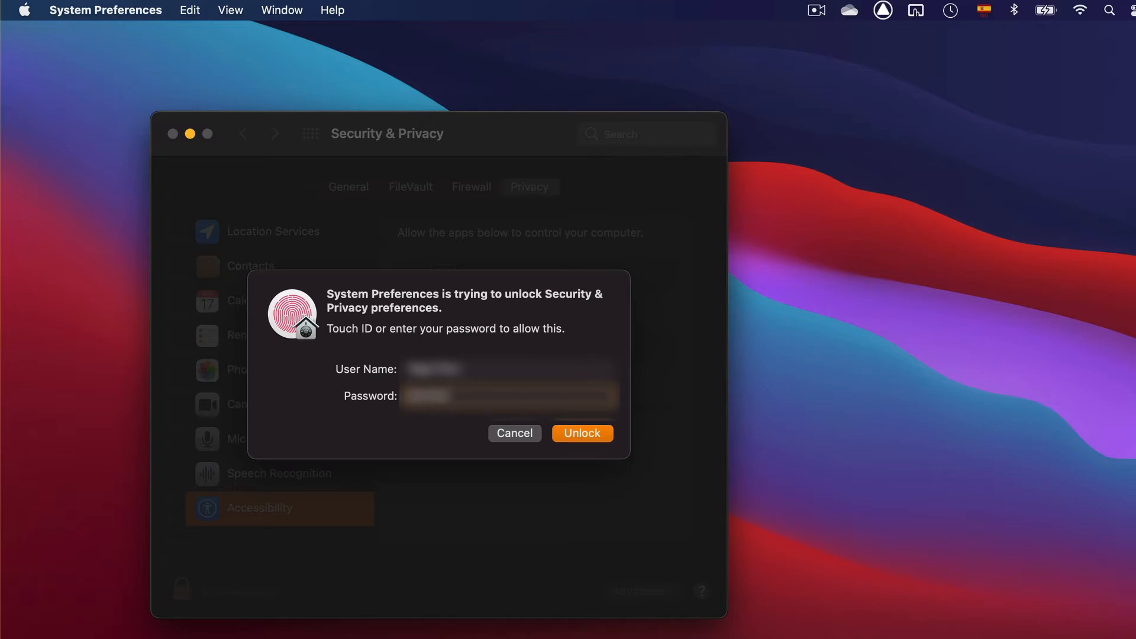
pyautogui.moveTo(543, 446)
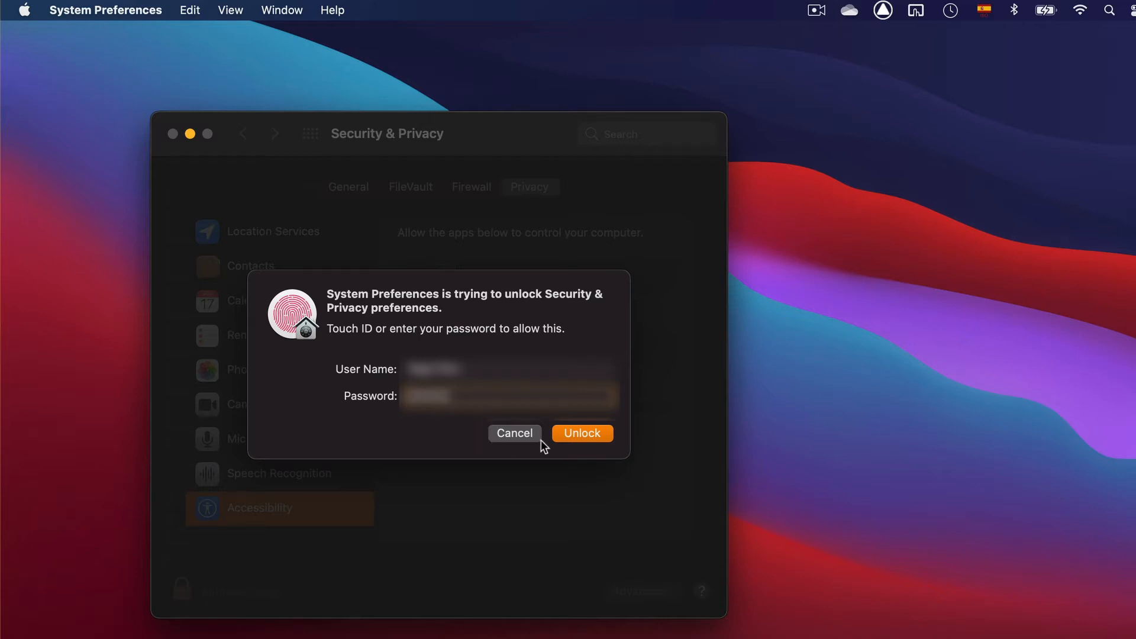
pyautogui.click(582, 433)
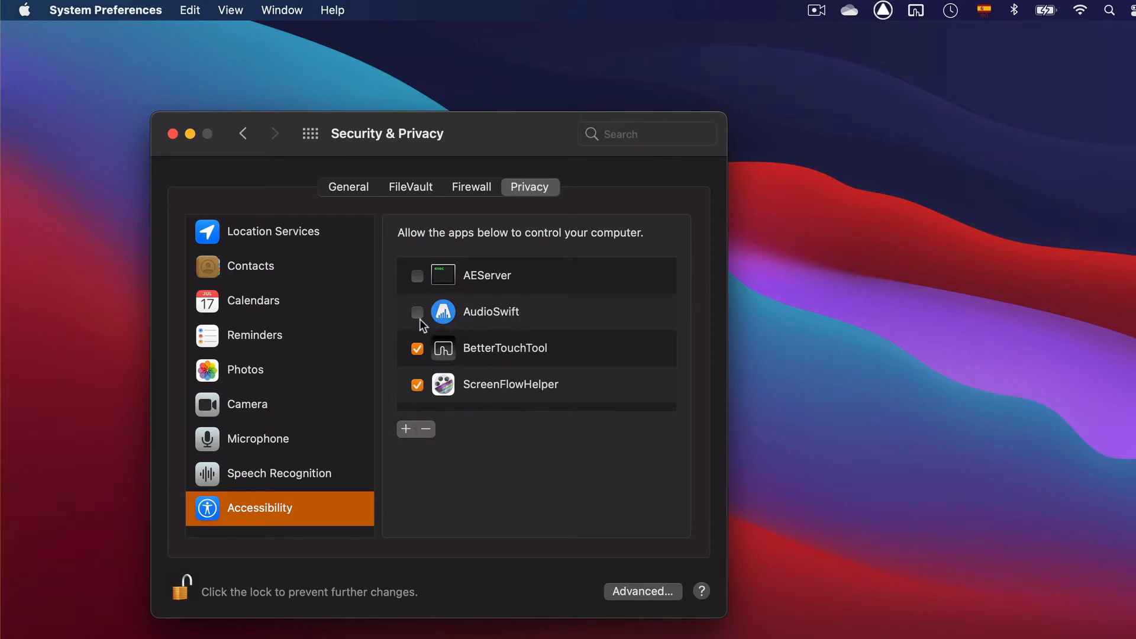
pyautogui.click(416, 311)
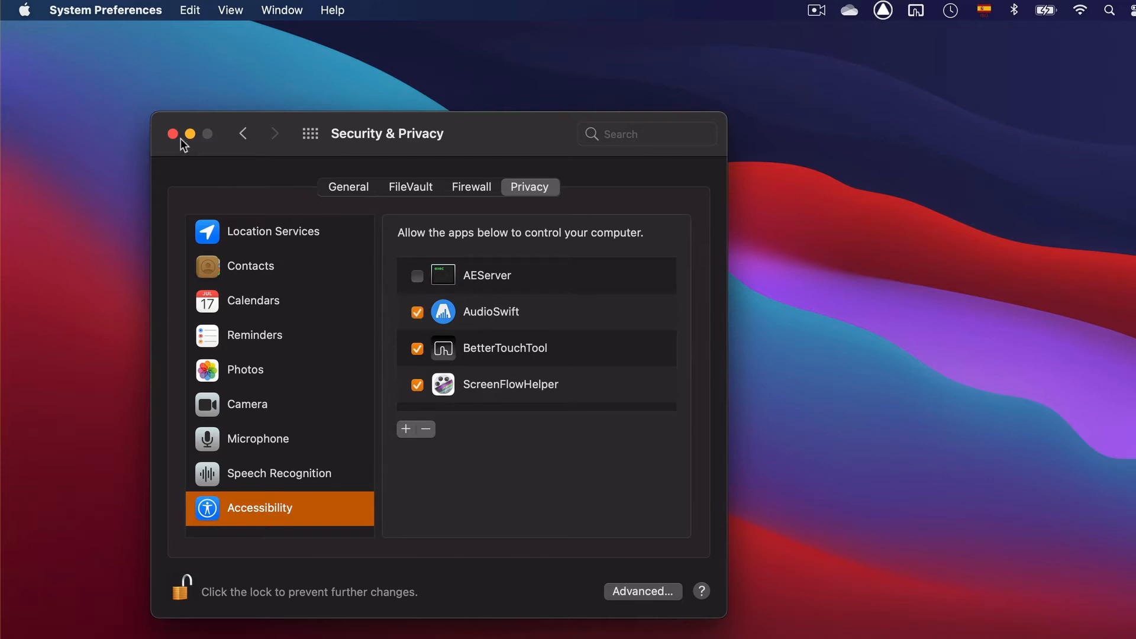
pyautogui.click(174, 134)
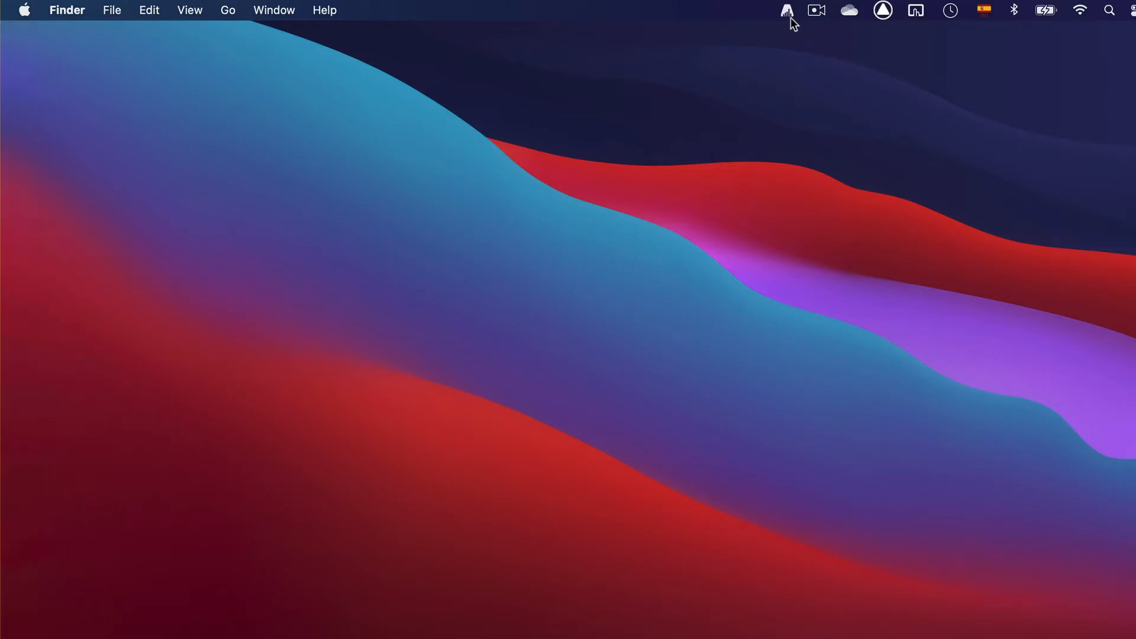
# Step: Show the AudioSwift console, favourite and switch to Slider mode, then show the trackpad view
pyautogui.click(808, 11)
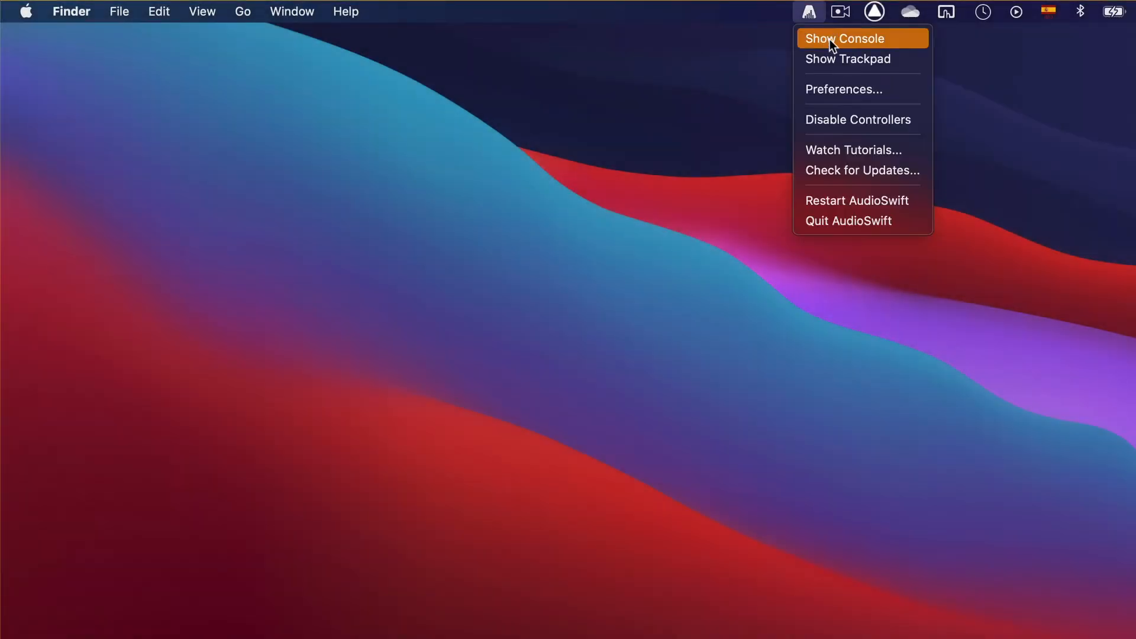
pyautogui.click(842, 38)
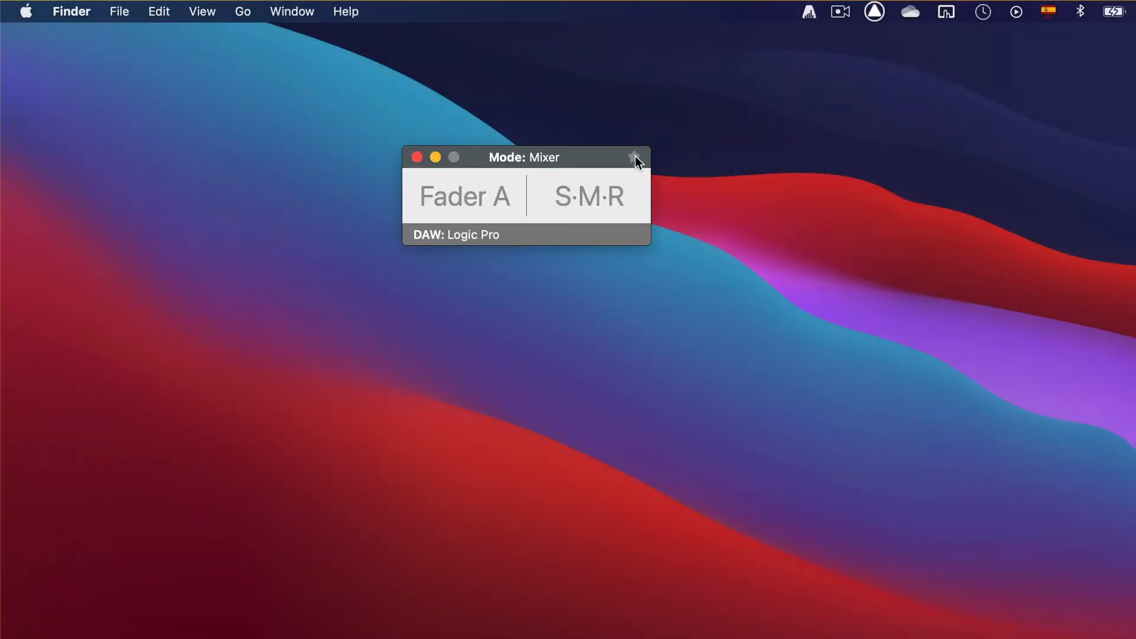
pyautogui.click(633, 156)
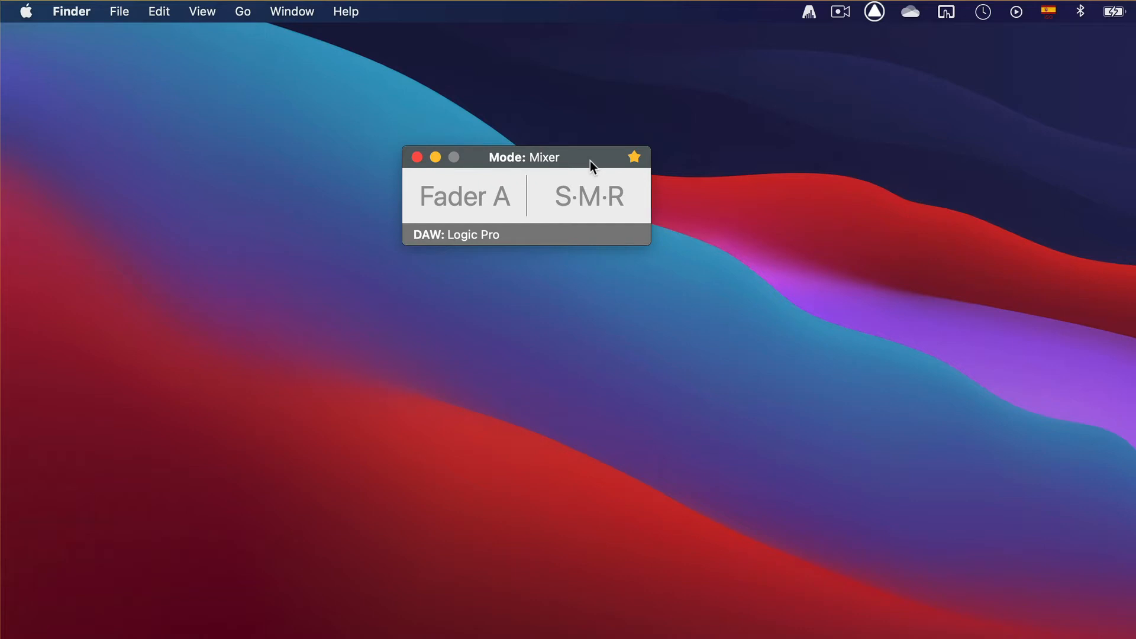
pyautogui.moveTo(553, 171)
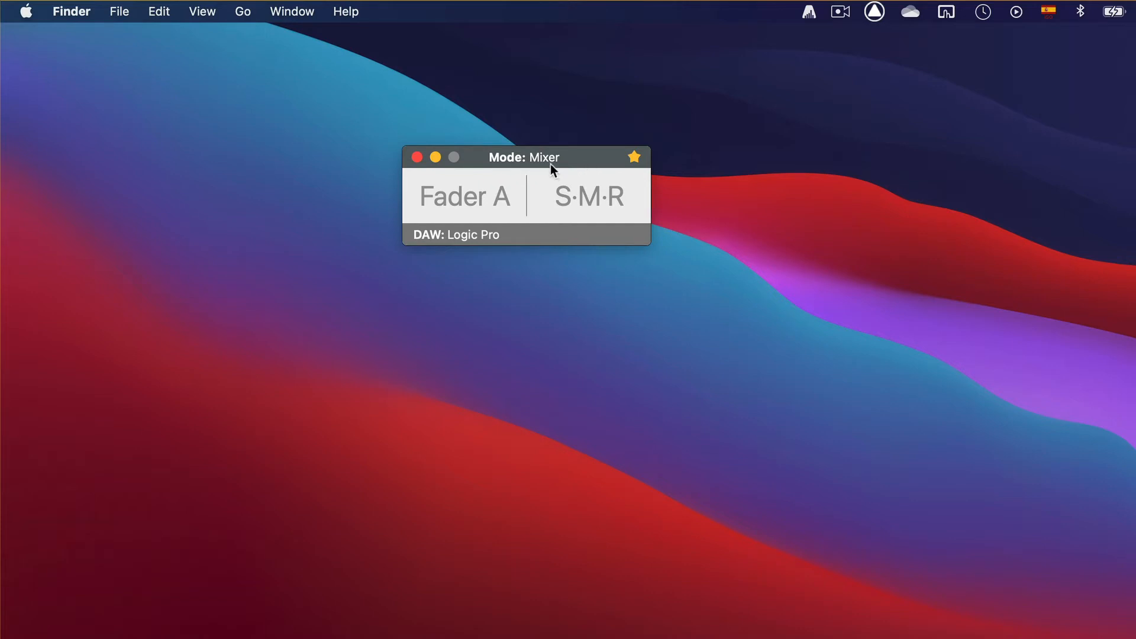
pyautogui.click(542, 158)
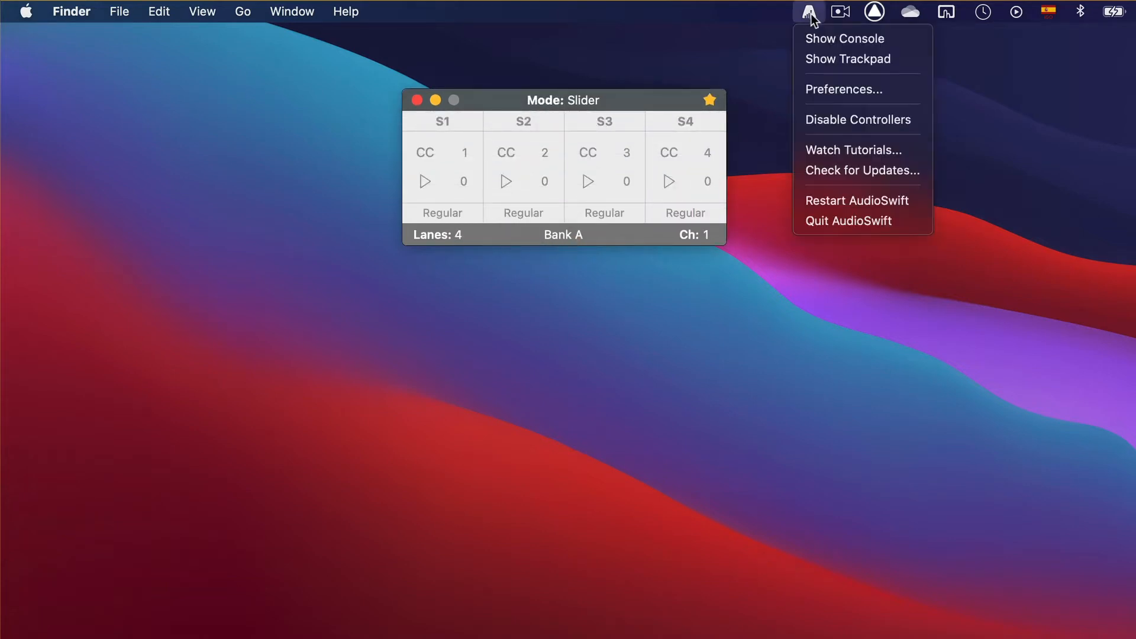
pyautogui.click(847, 59)
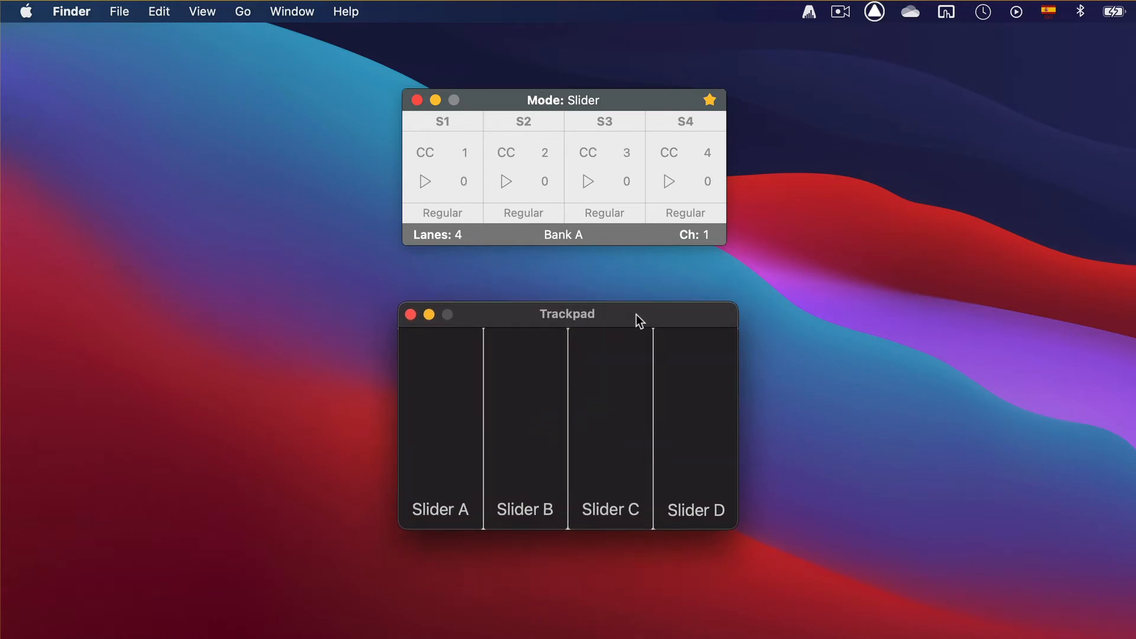
pyautogui.click(628, 427)
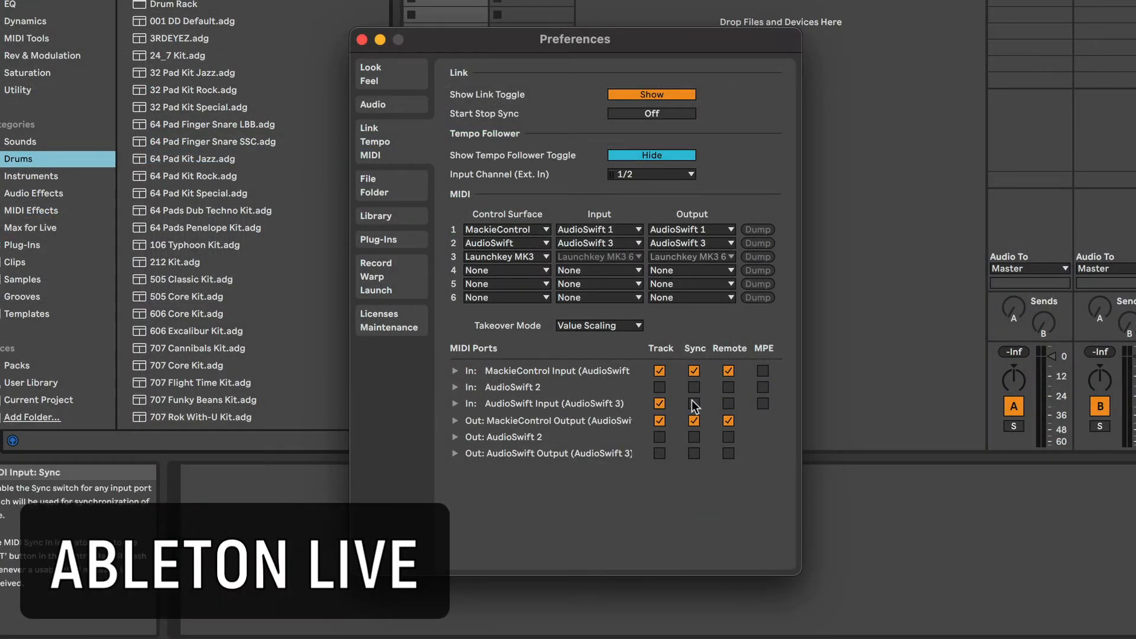
# Step: Set AudioSwift as an Ableton Live control surface with its MIDI ports enabled
pyautogui.click(692, 403)
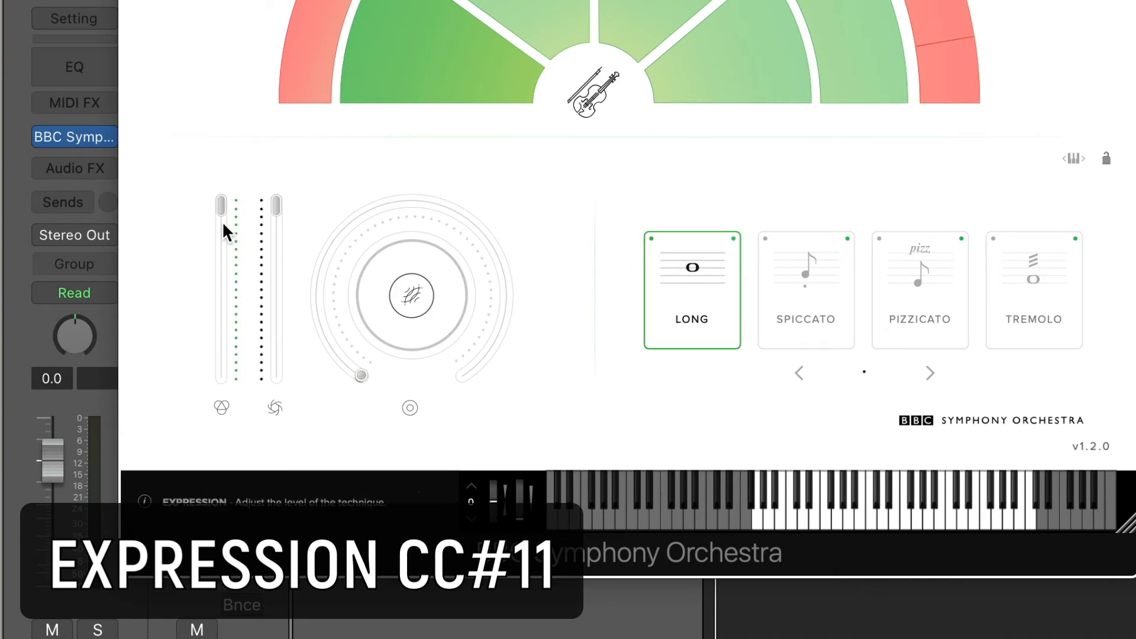
pyautogui.rightClick(221, 218)
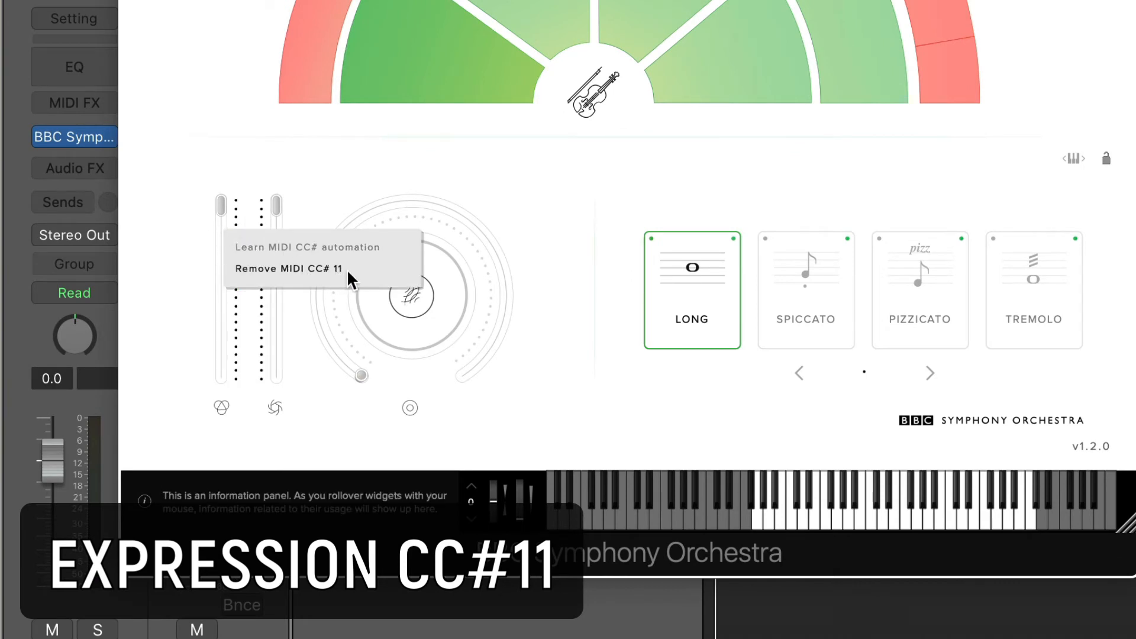
pyautogui.moveTo(331, 181)
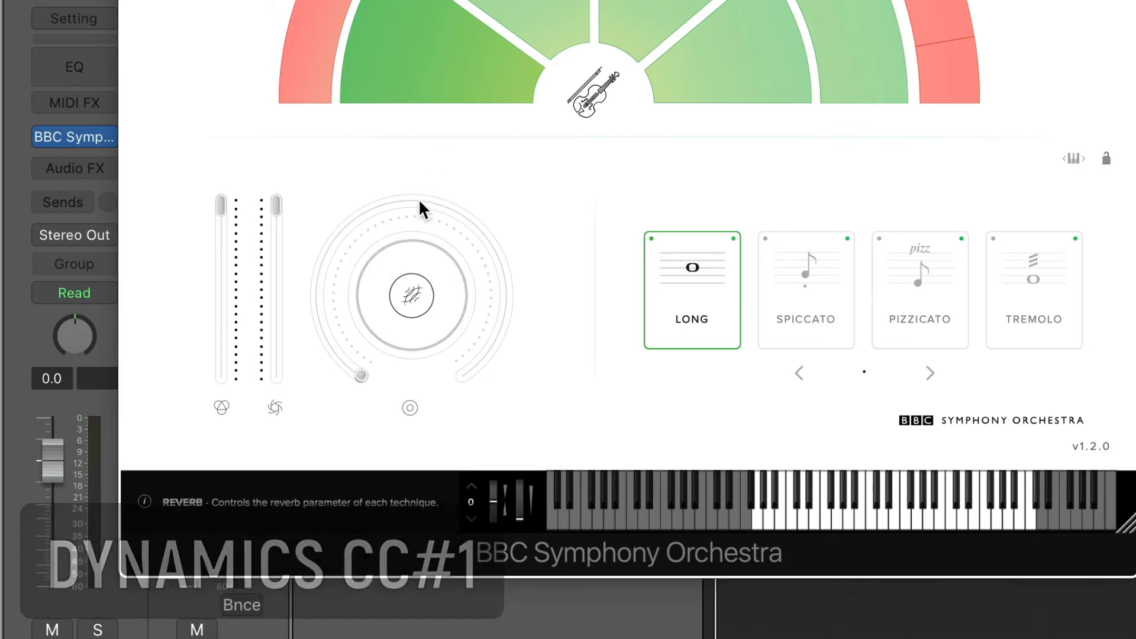
pyautogui.rightClick(412, 295)
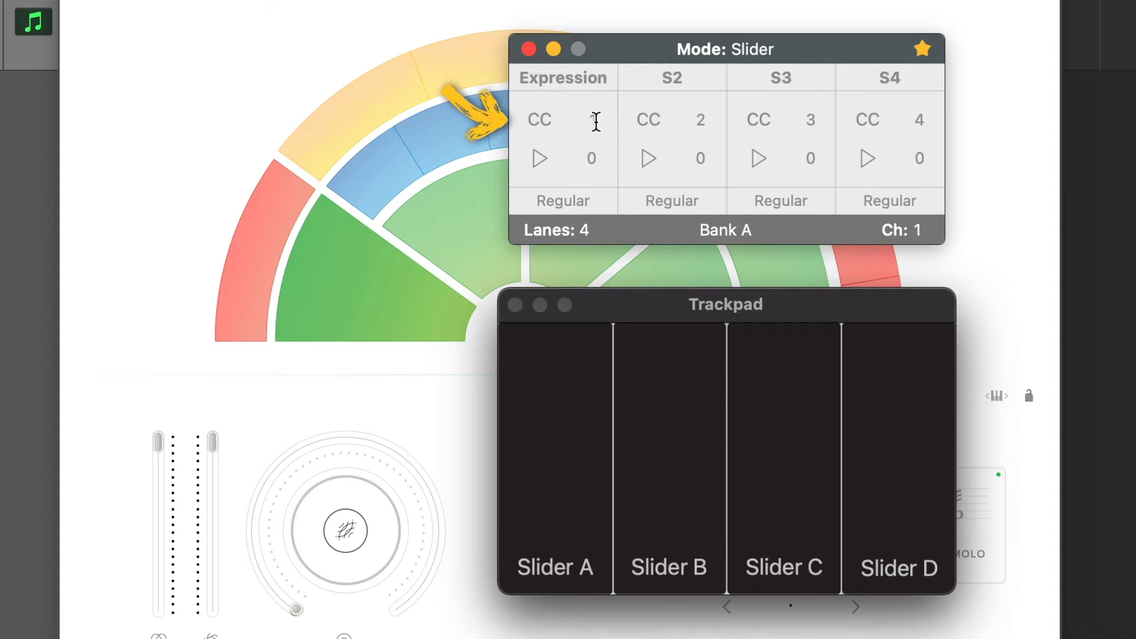
# Step: Give the Expression lane CC 11, send a test message, and set it to Absolute
pyautogui.write('11')
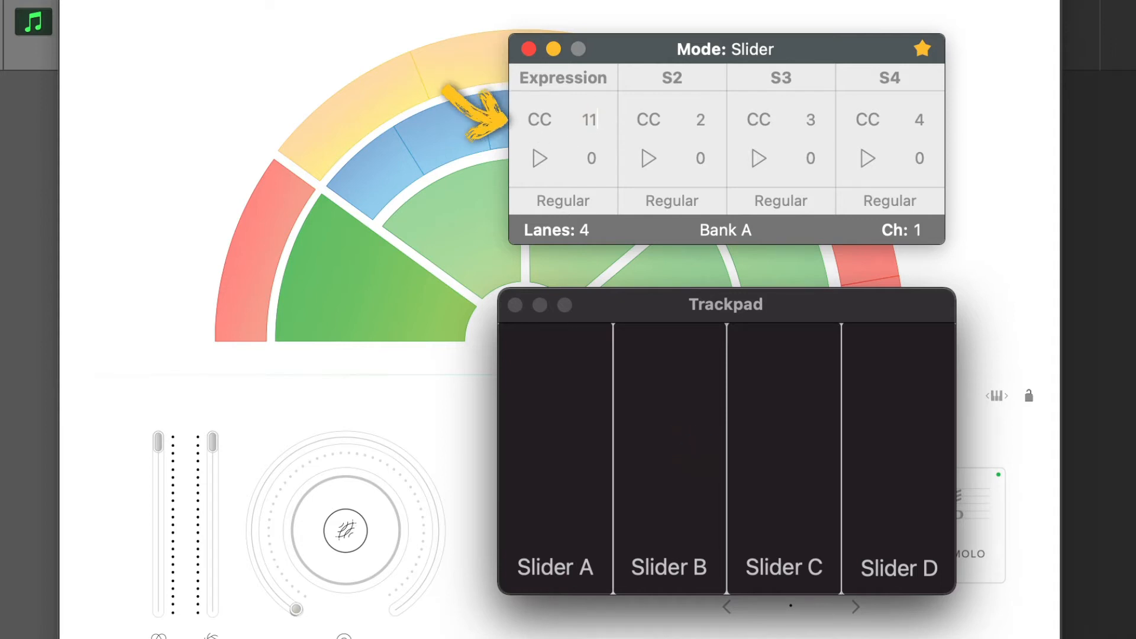
pyautogui.click(840, 462)
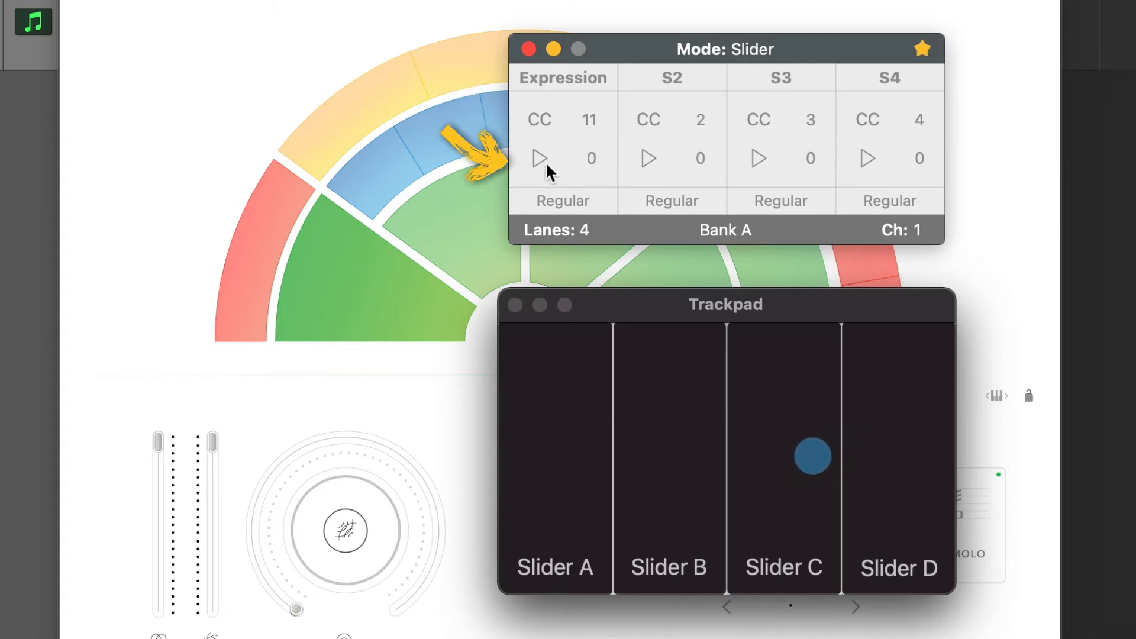
pyautogui.click(562, 202)
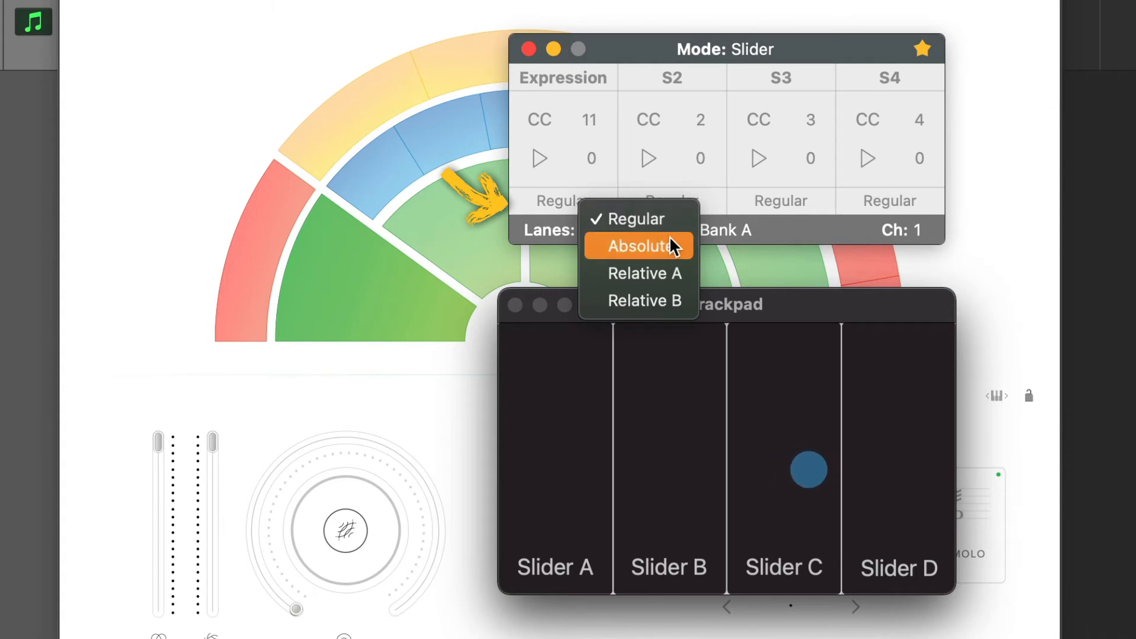
pyautogui.click(640, 246)
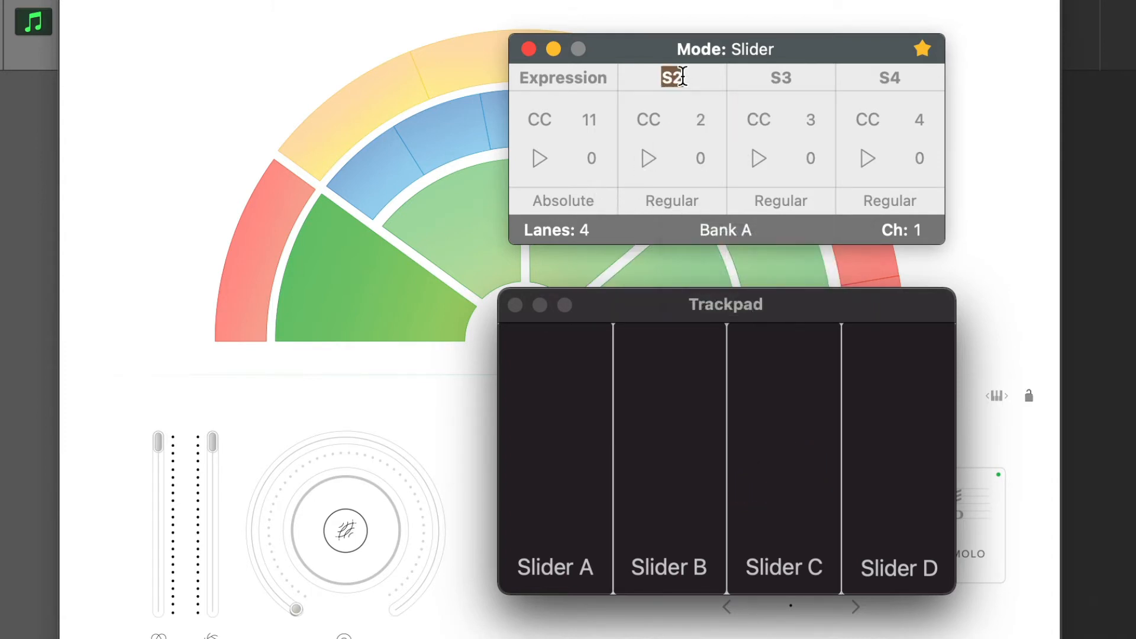
# Step: Name the second lane Dynamics with CC 1 and set it to Absolute
pyautogui.write('Dyn')
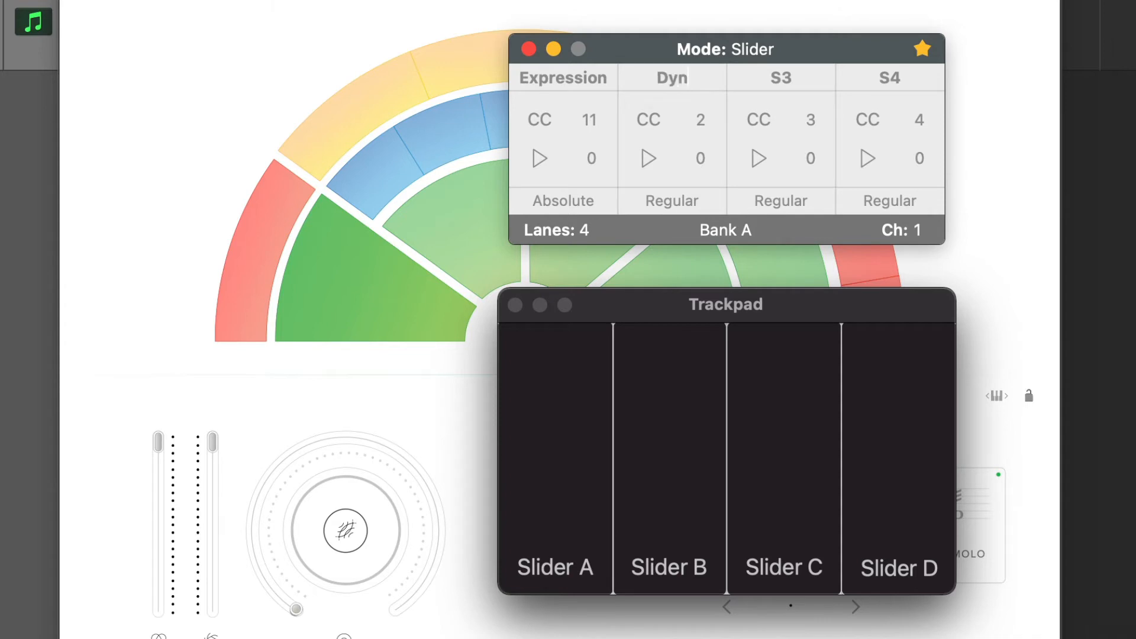
pyautogui.click(672, 78)
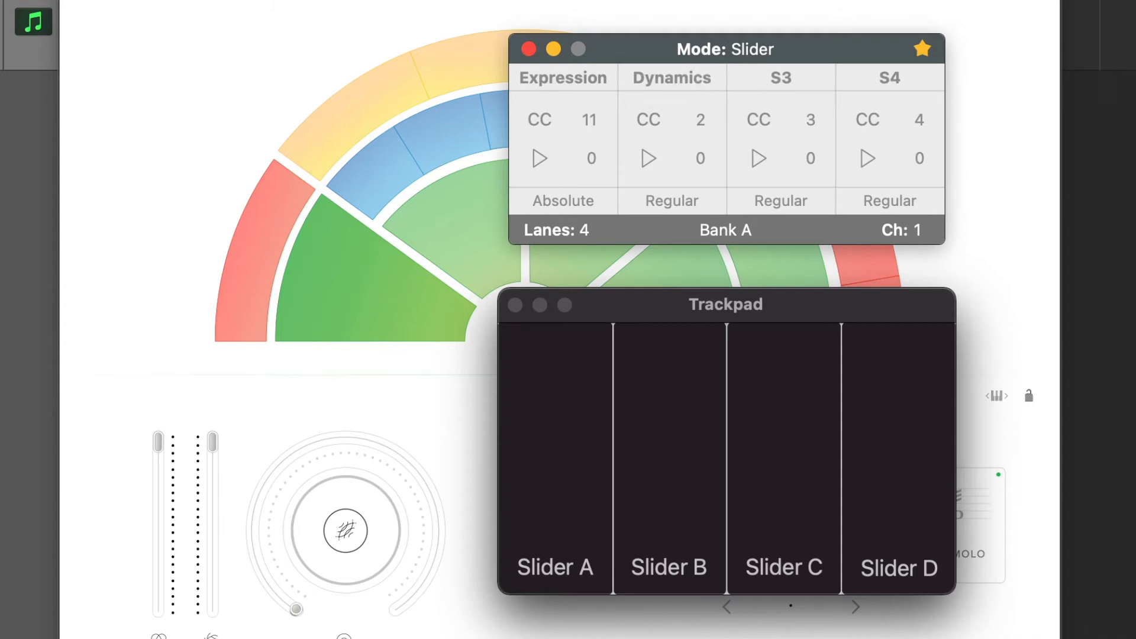
pyautogui.click(693, 442)
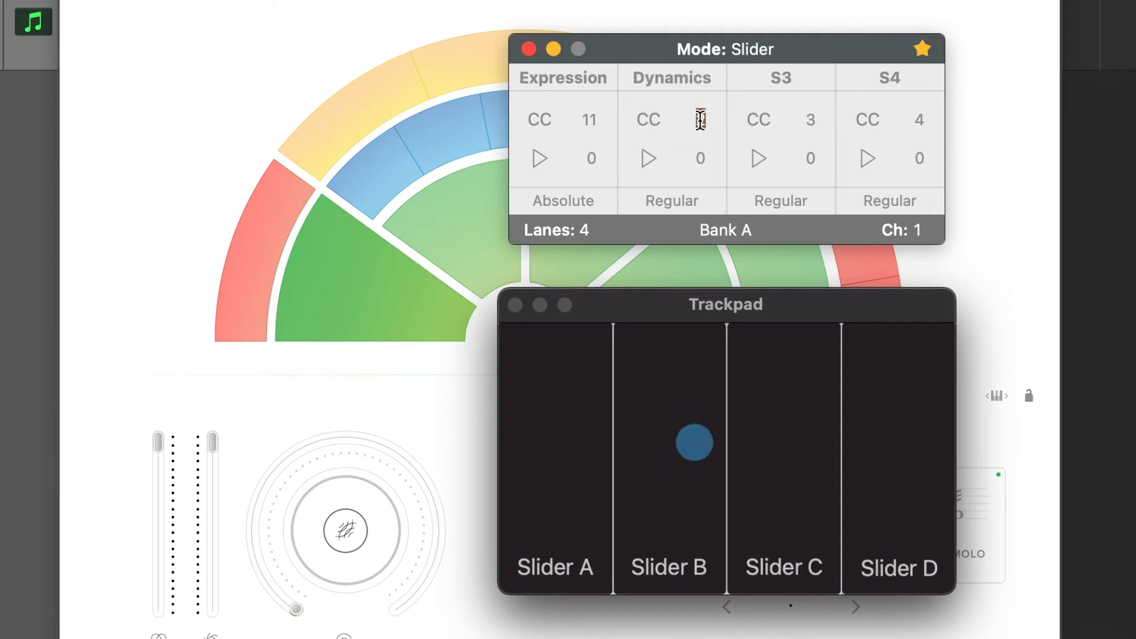
pyautogui.moveTo(695, 443); pyautogui.dragTo(762, 462)
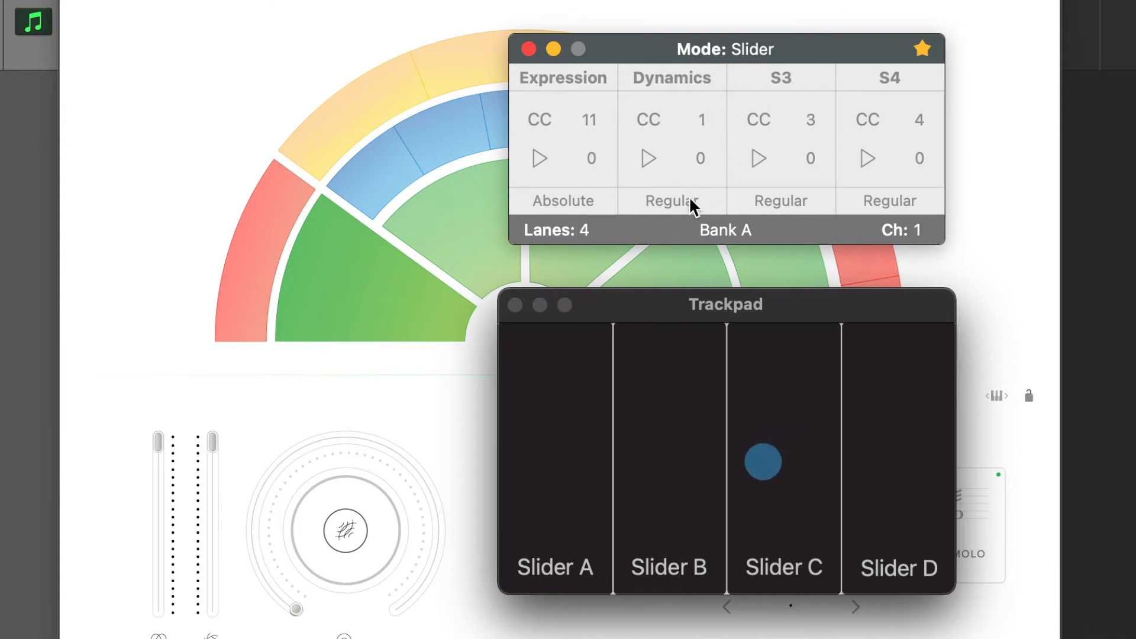
pyautogui.click(670, 201)
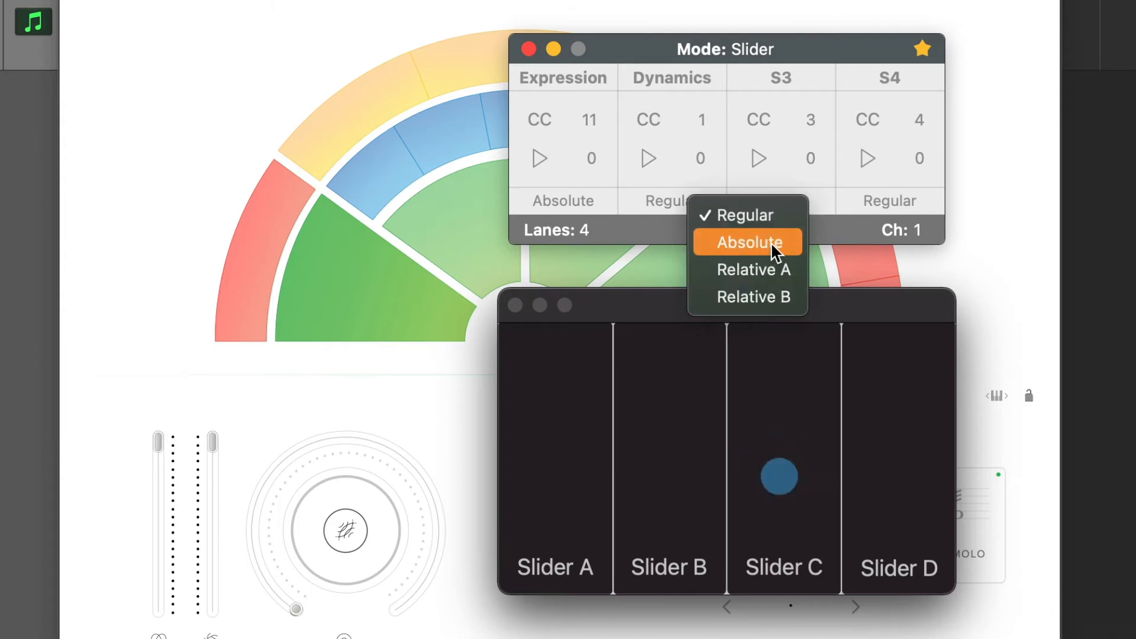
pyautogui.click(748, 241)
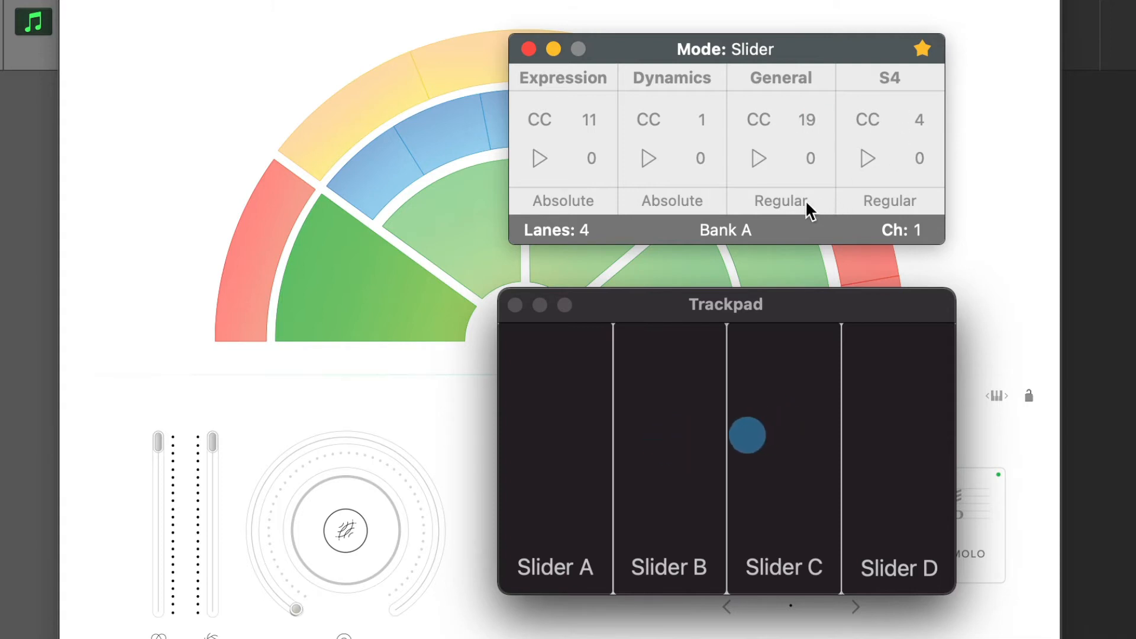
# Step: Set the General lane (CC 19) to Absolute and make the fourth lane send Pitch Bend
pyautogui.click(780, 201)
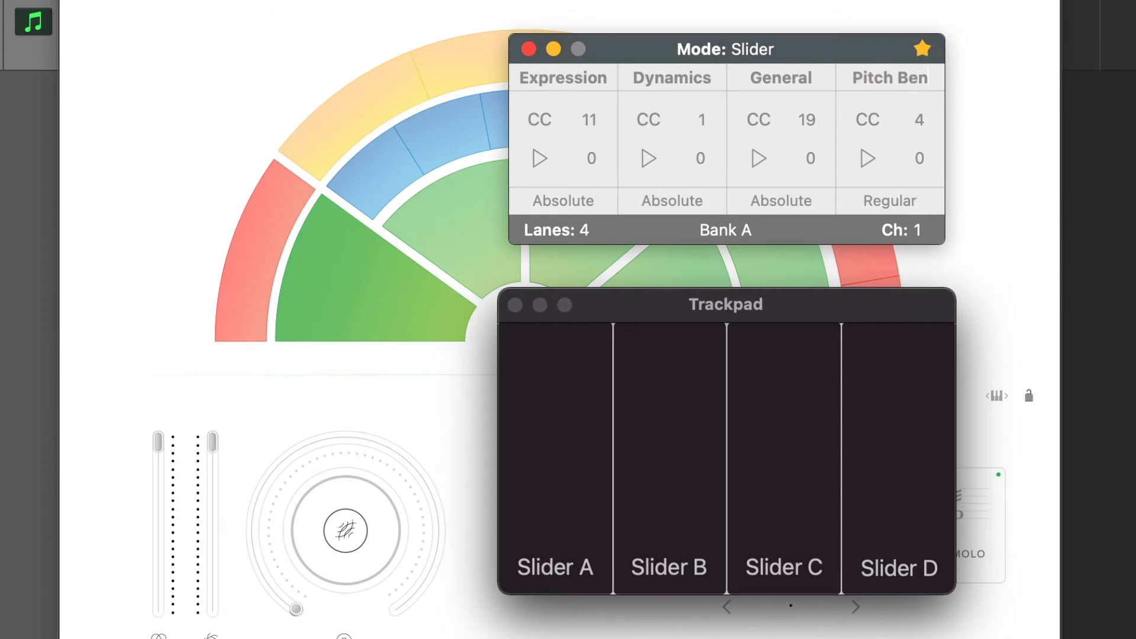
pyautogui.click(889, 119)
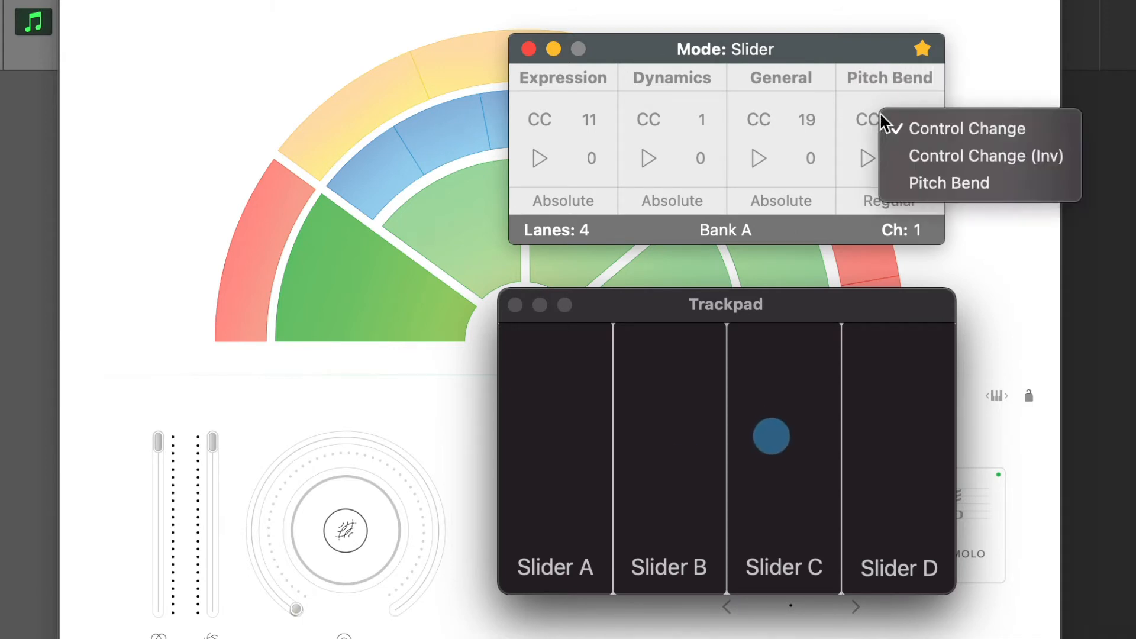
pyautogui.click(947, 183)
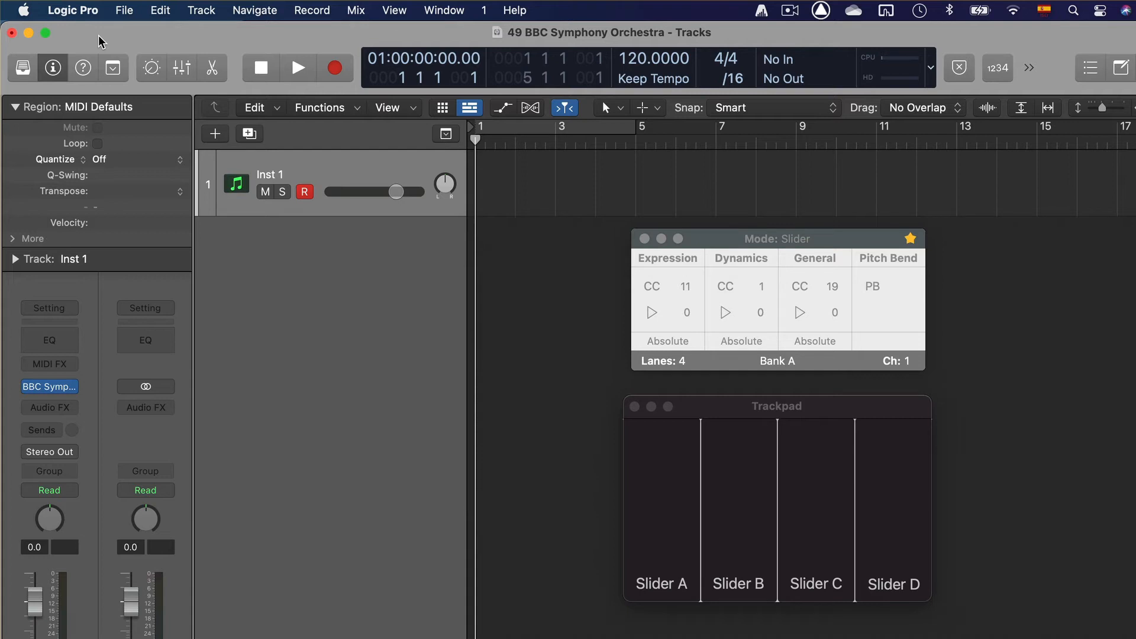
# Step: Reach Logic Pro's Control Surfaces settings and route the Pro Tools HUI controller to AudioSwift 1
pyautogui.click(73, 10)
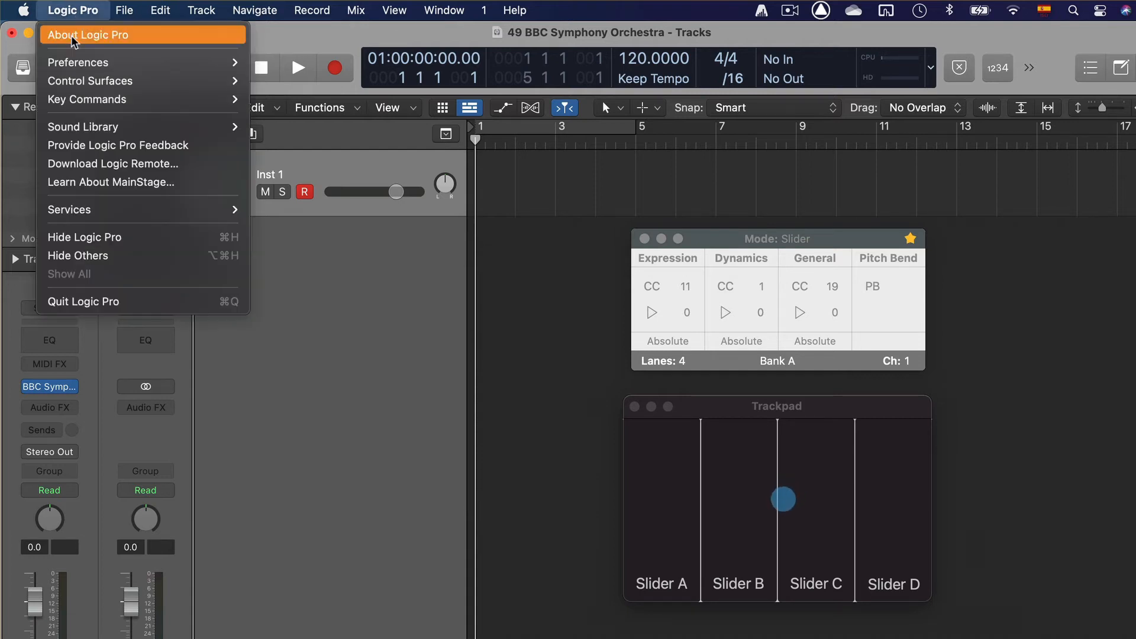
pyautogui.click(90, 81)
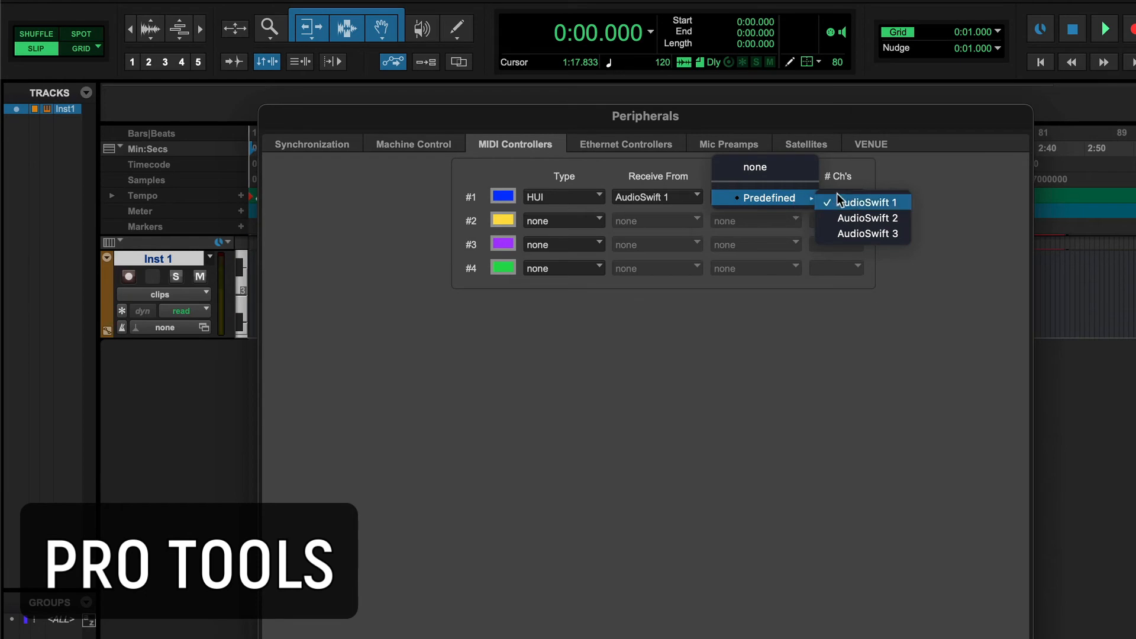
pyautogui.click(866, 202)
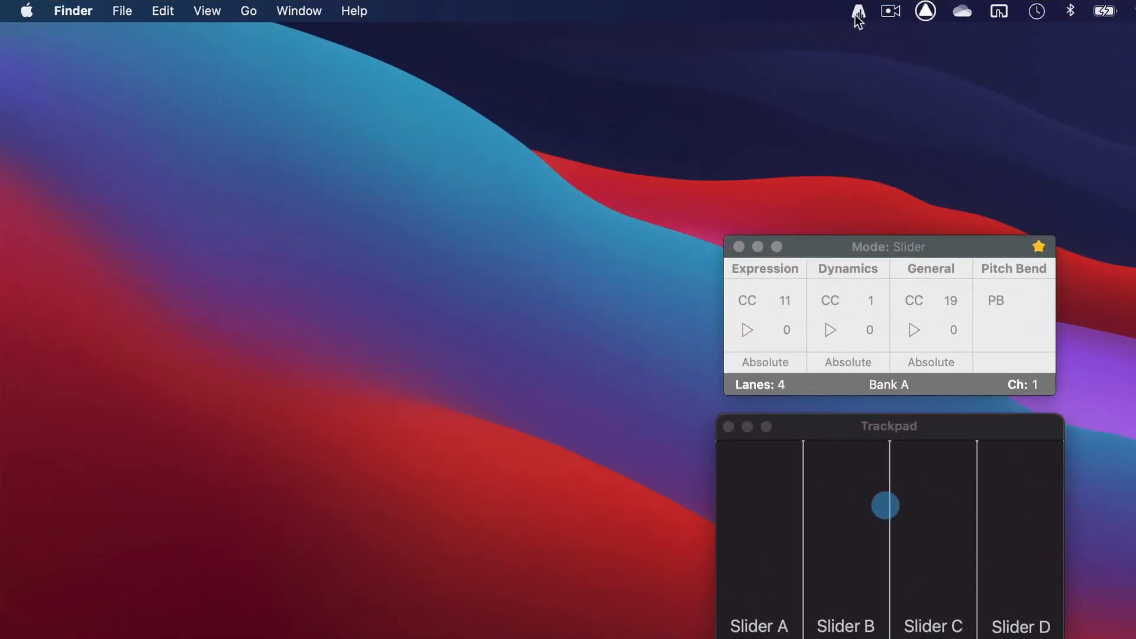
pyautogui.click(858, 11)
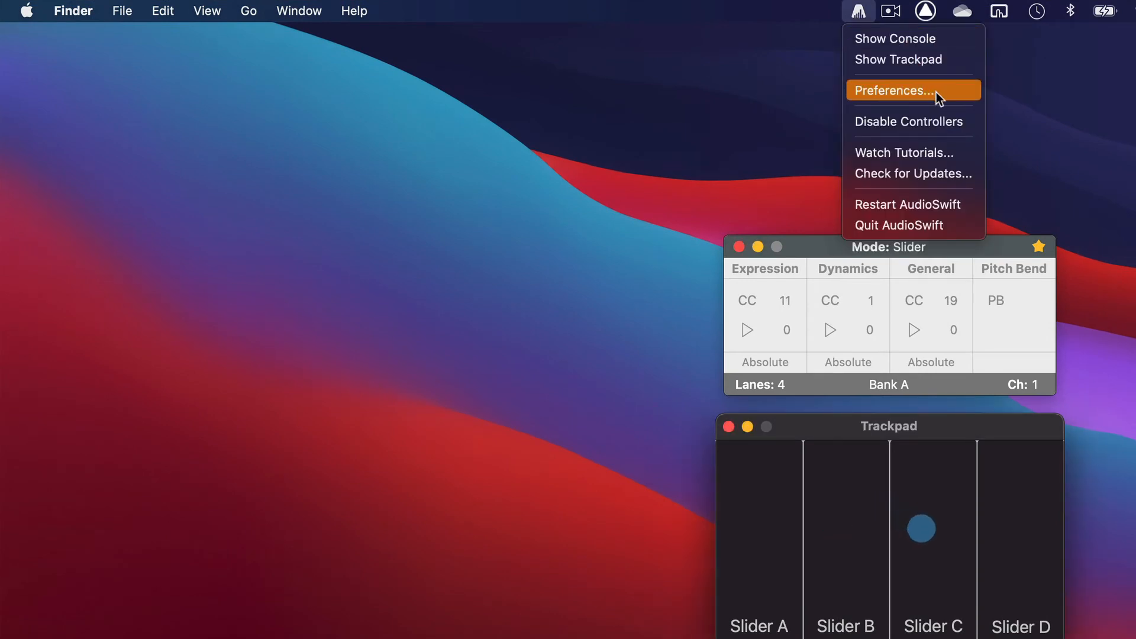
pyautogui.click(893, 90)
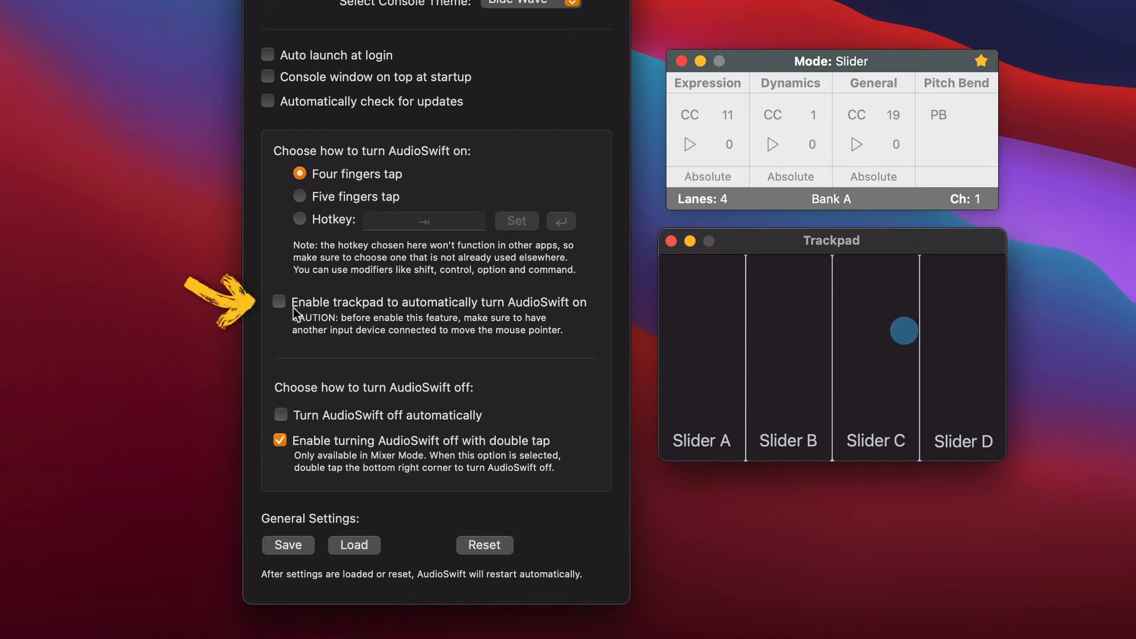
pyautogui.click(280, 302)
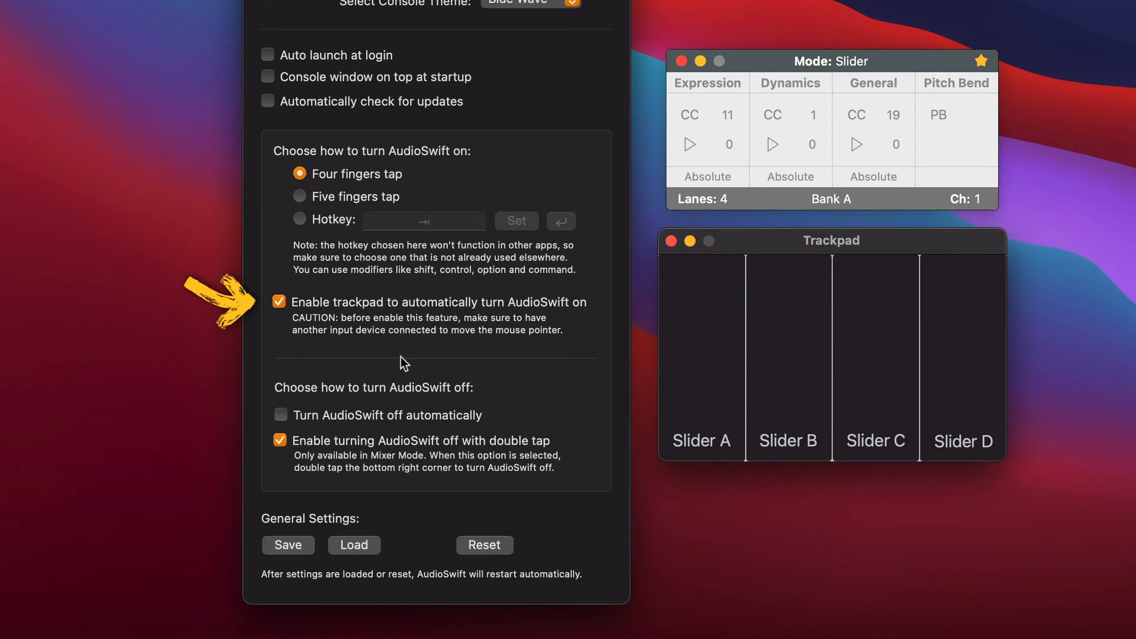
pyautogui.moveTo(389, 357)
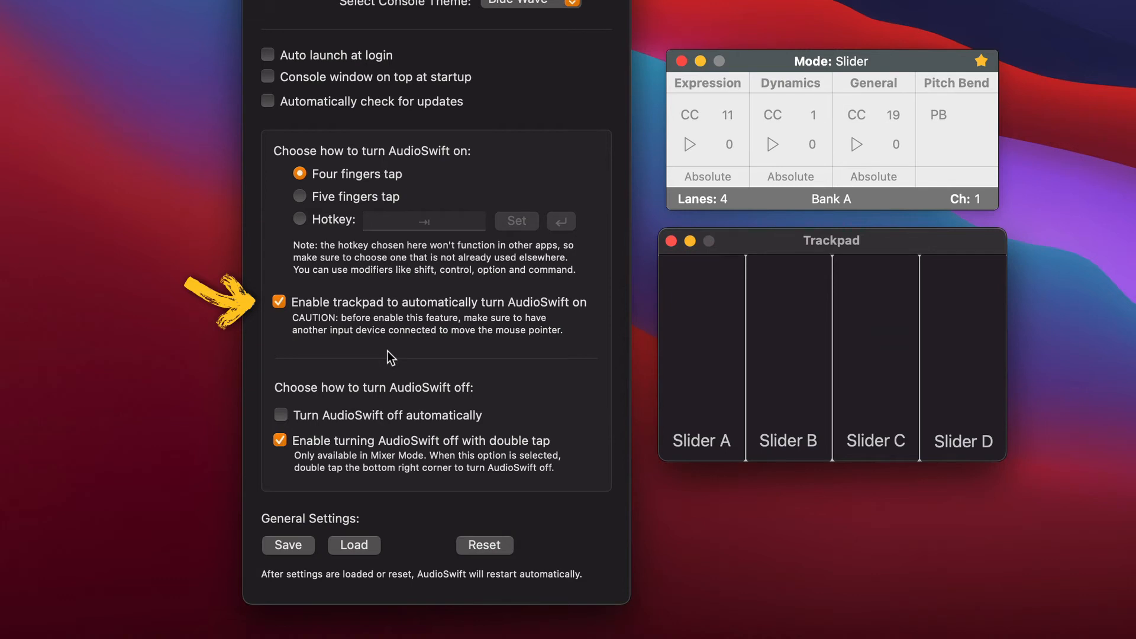
pyautogui.moveTo(377, 357)
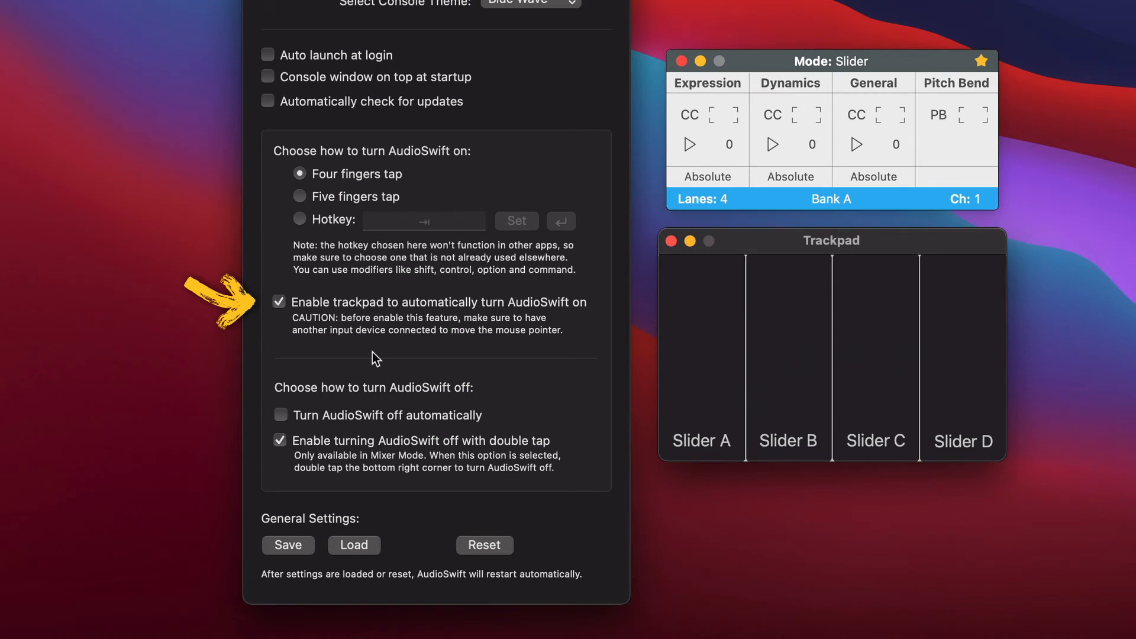
pyautogui.click(873, 338)
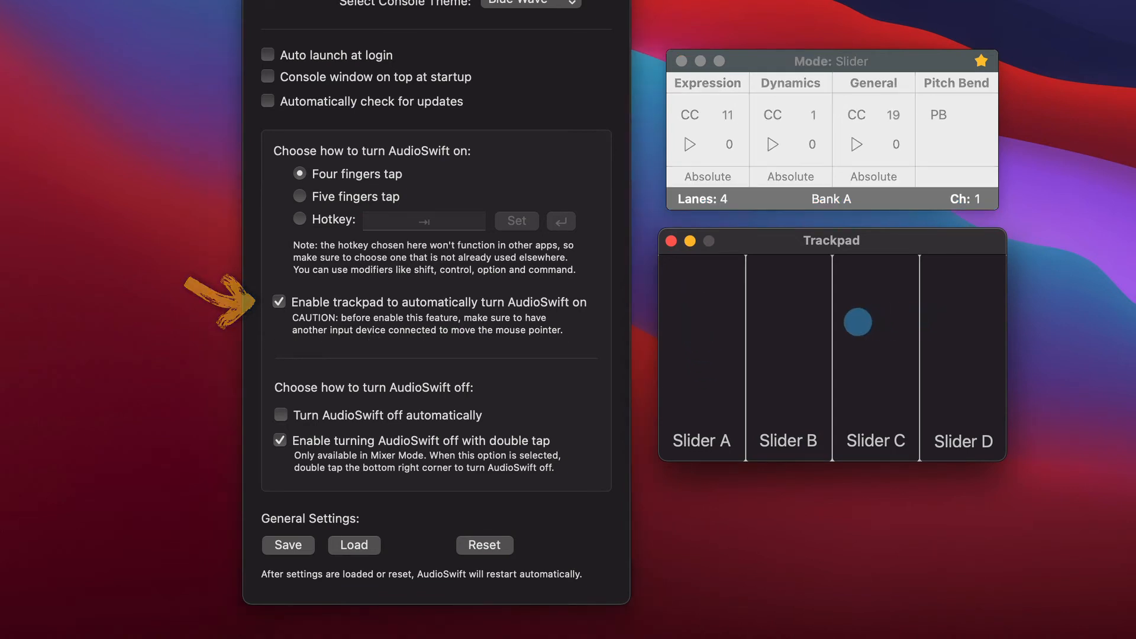
pyautogui.click(280, 302)
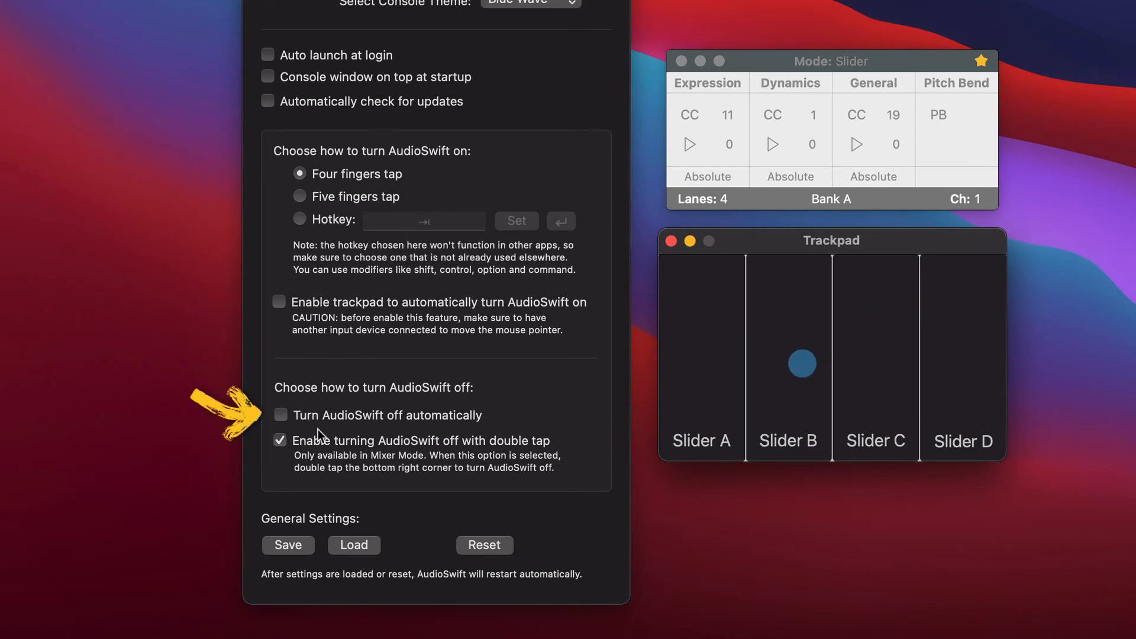
pyautogui.click(279, 414)
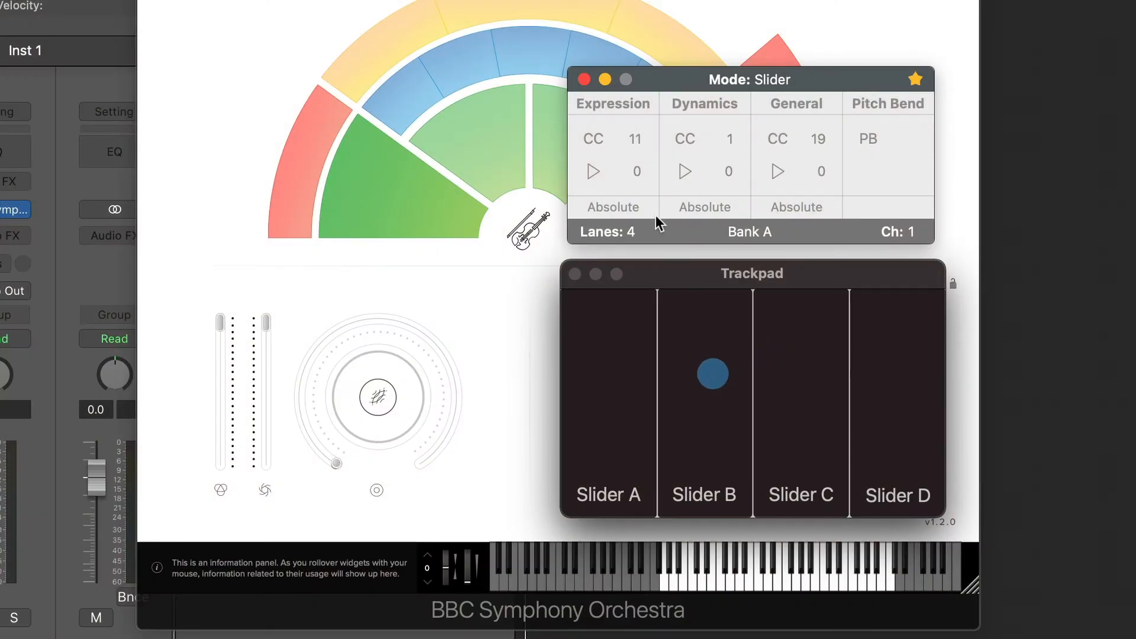
# Step: Try three lanes then return to four, keep Bank A, and activate the Slider console
pyautogui.click(607, 232)
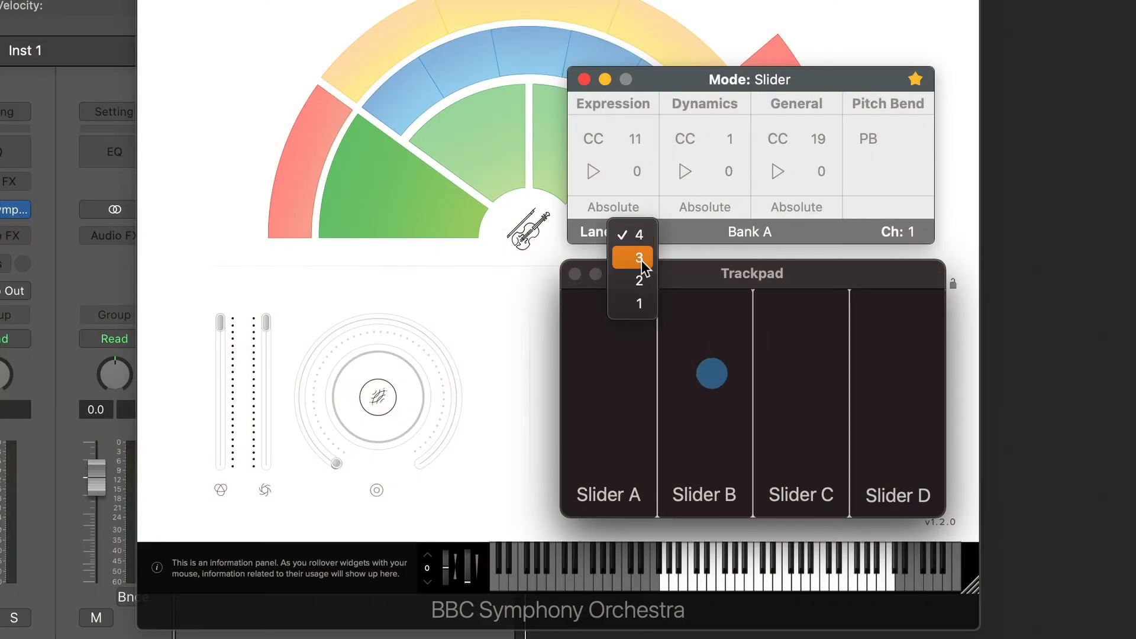
pyautogui.click(639, 257)
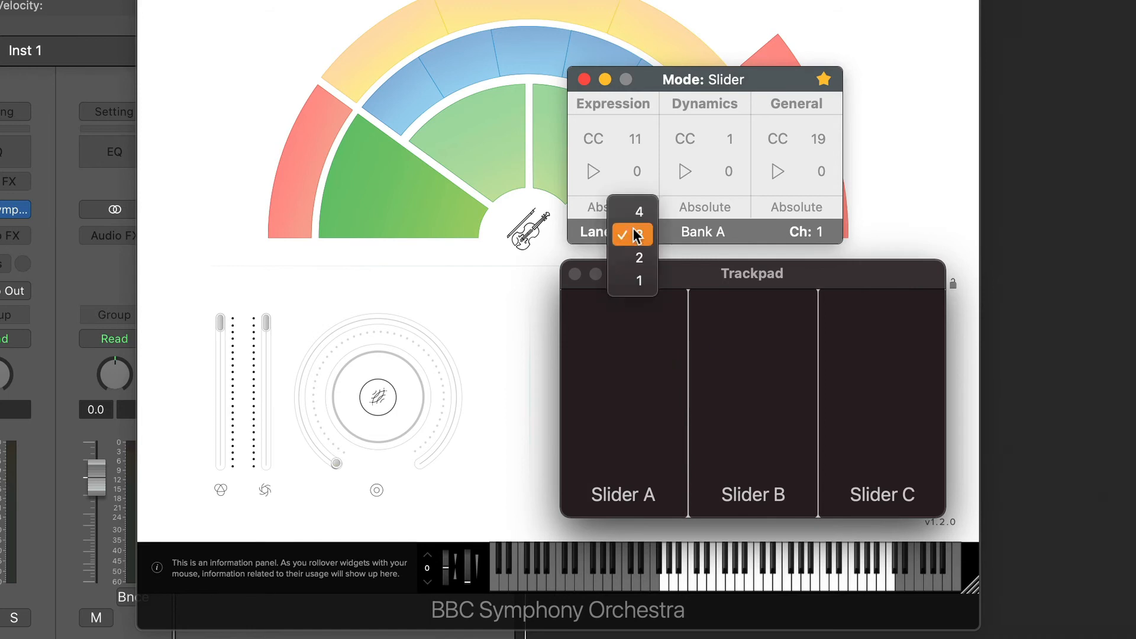
pyautogui.click(639, 211)
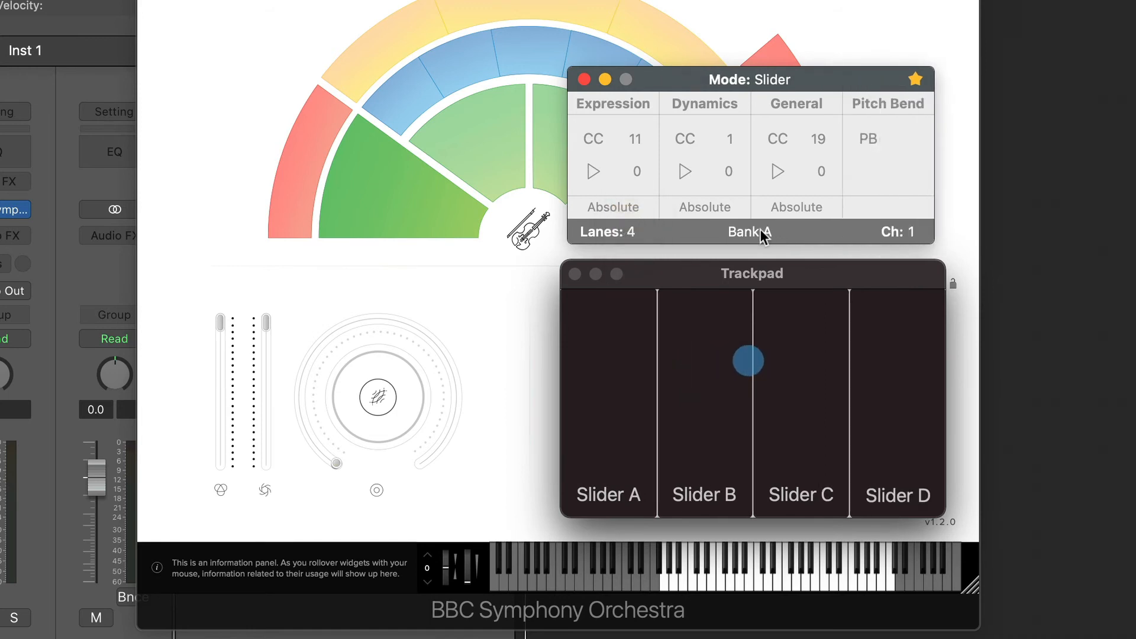
pyautogui.click(750, 231)
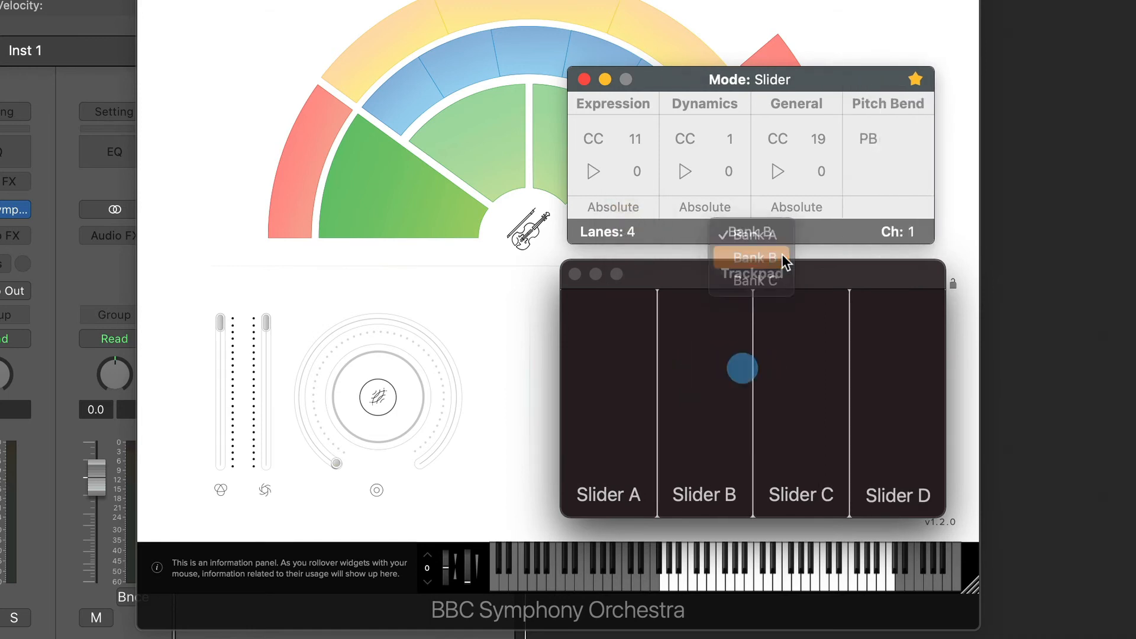
pyautogui.click(753, 257)
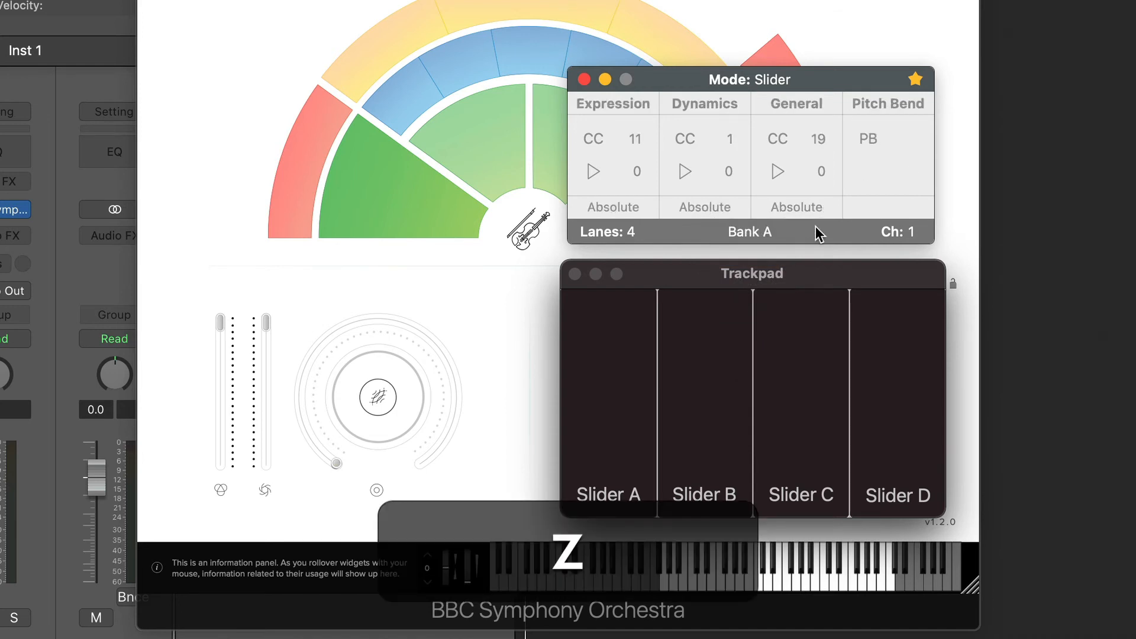
pyautogui.click(750, 232)
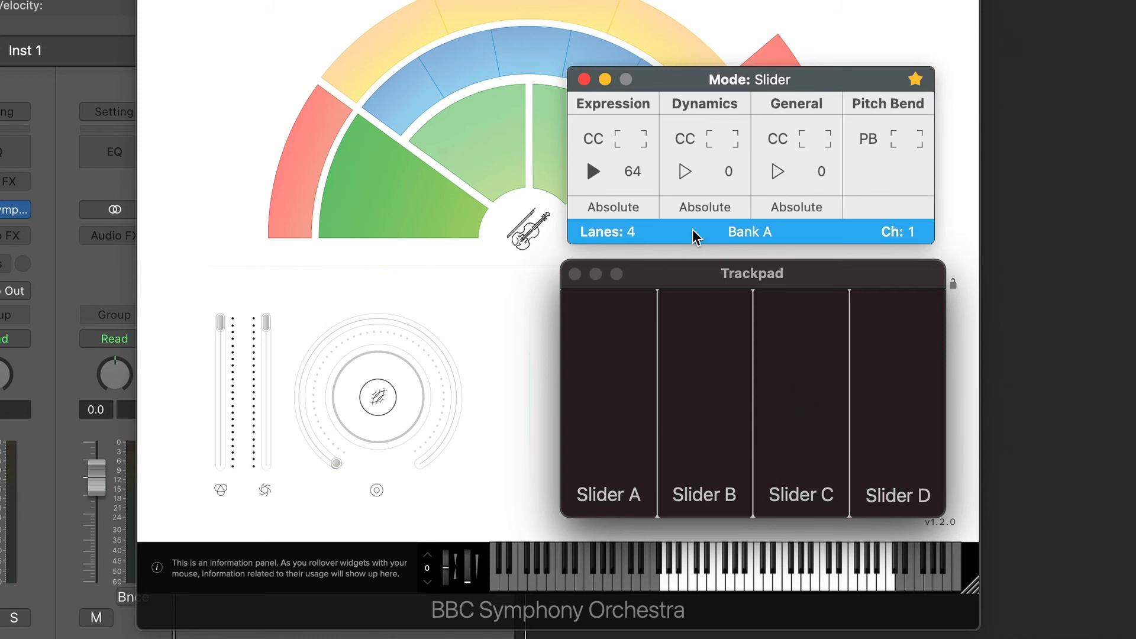
pyautogui.click(625, 327)
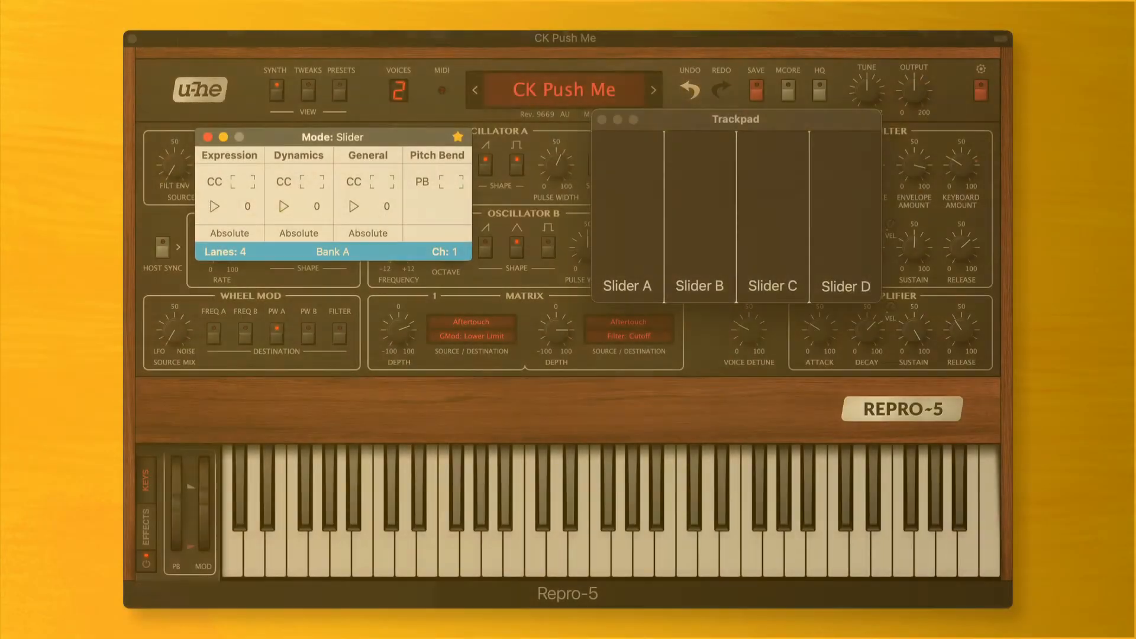
# Step: Show AudioSwift's General preferences with the startup controller mode setting visible
pyautogui.click(710, 208)
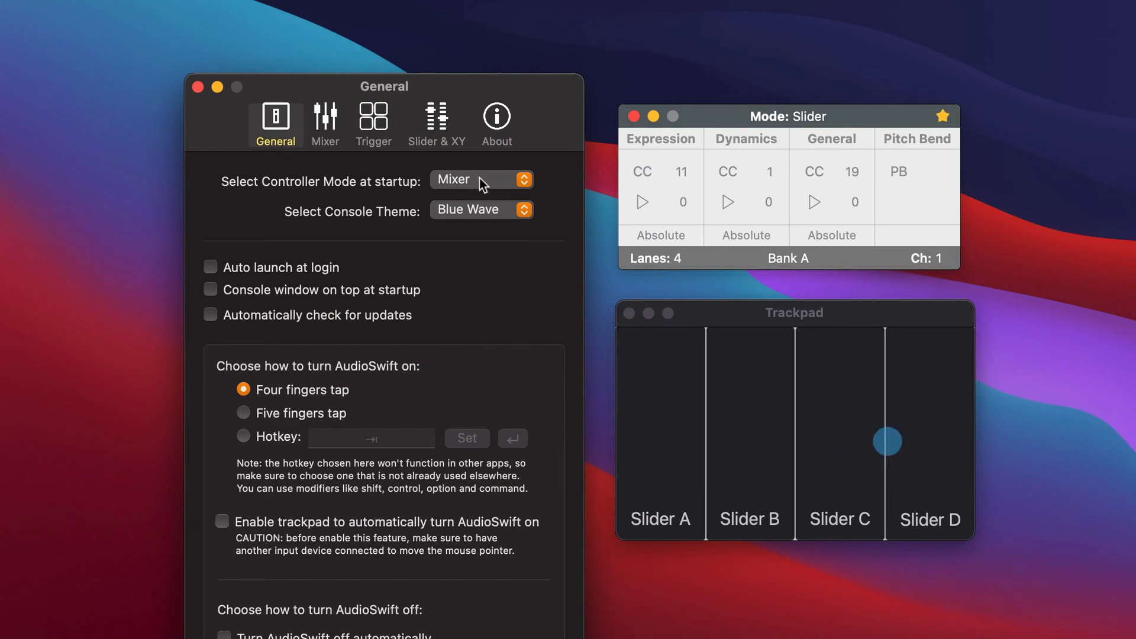
# Step: Set startup controller mode to Slider and console theme to Red Lava
pyautogui.click(482, 179)
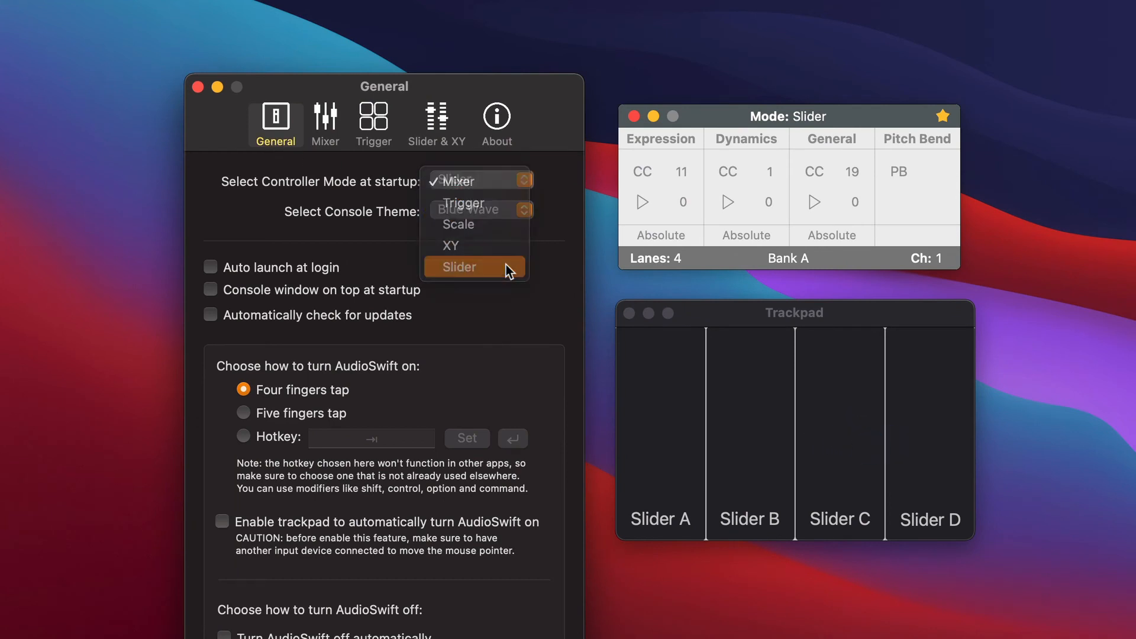
pyautogui.click(459, 266)
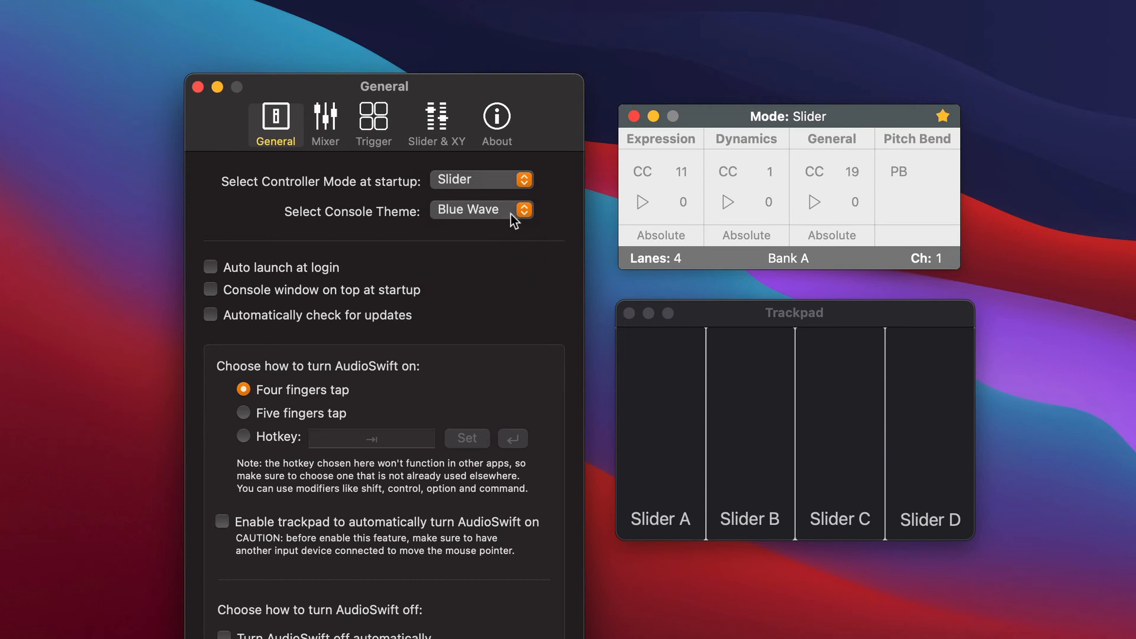
pyautogui.click(481, 209)
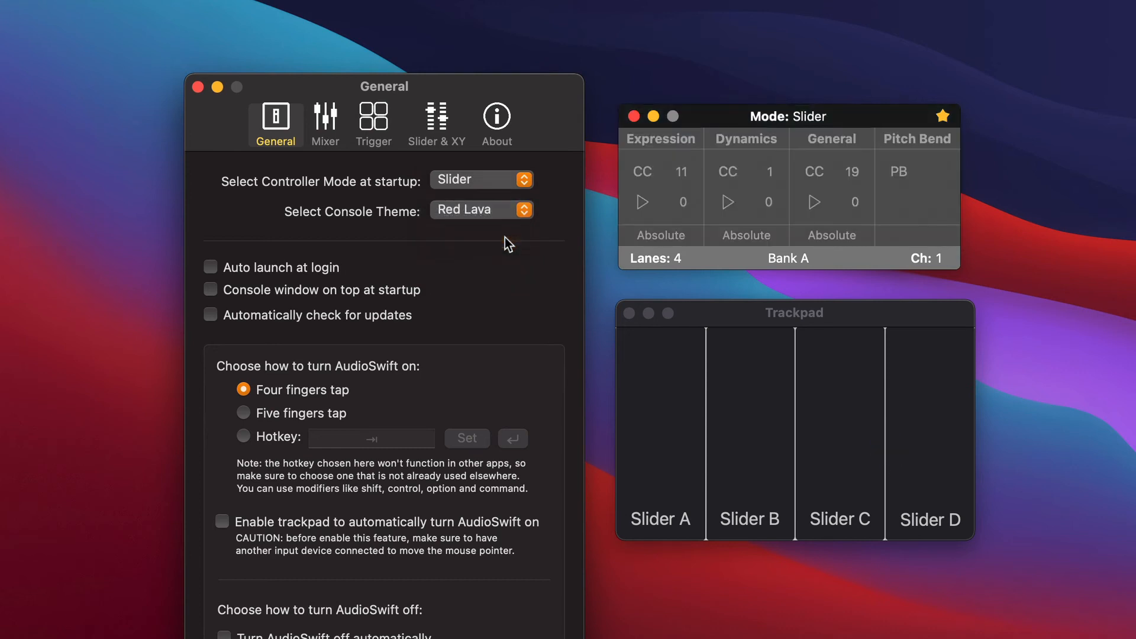
pyautogui.click(904, 424)
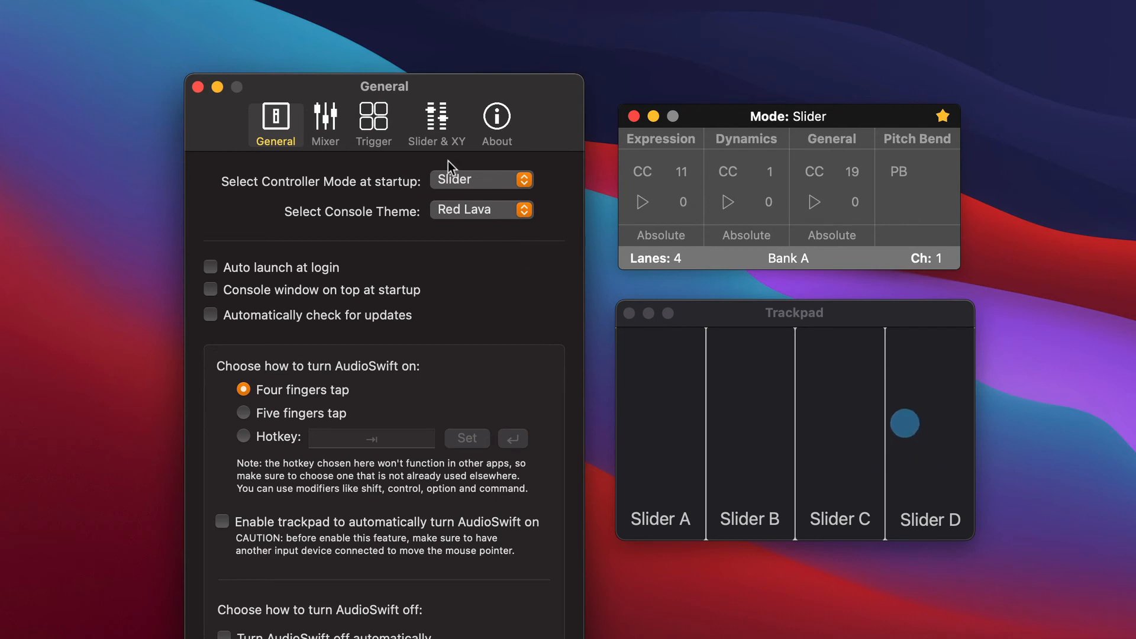
# Step: Switch the preferences to the Slider & XY settings
pyautogui.click(436, 120)
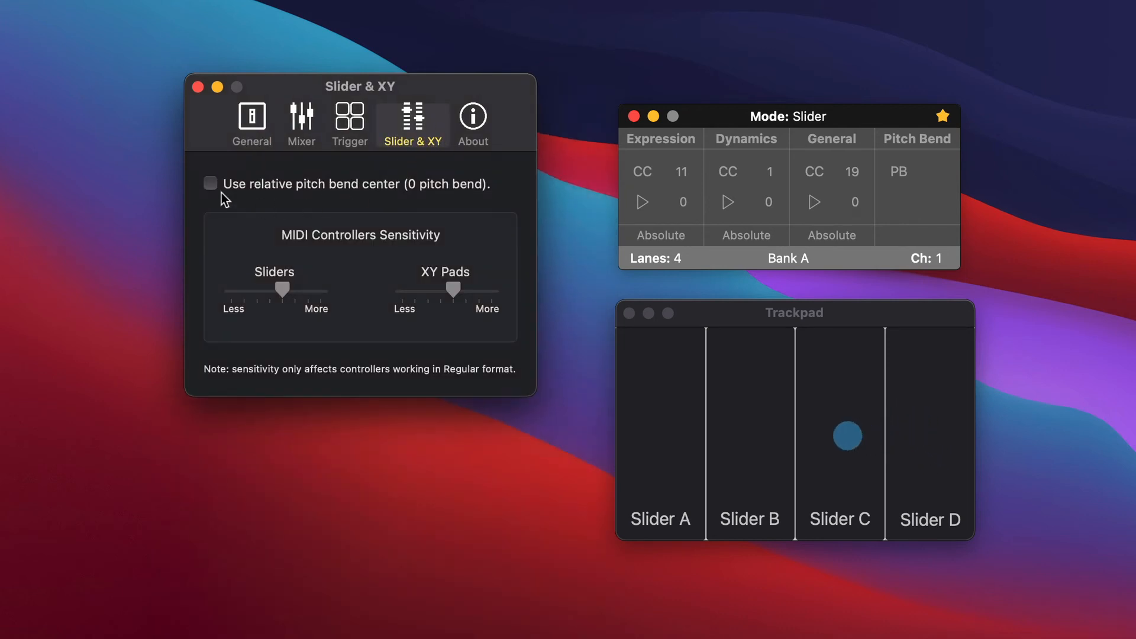
pyautogui.click(210, 183)
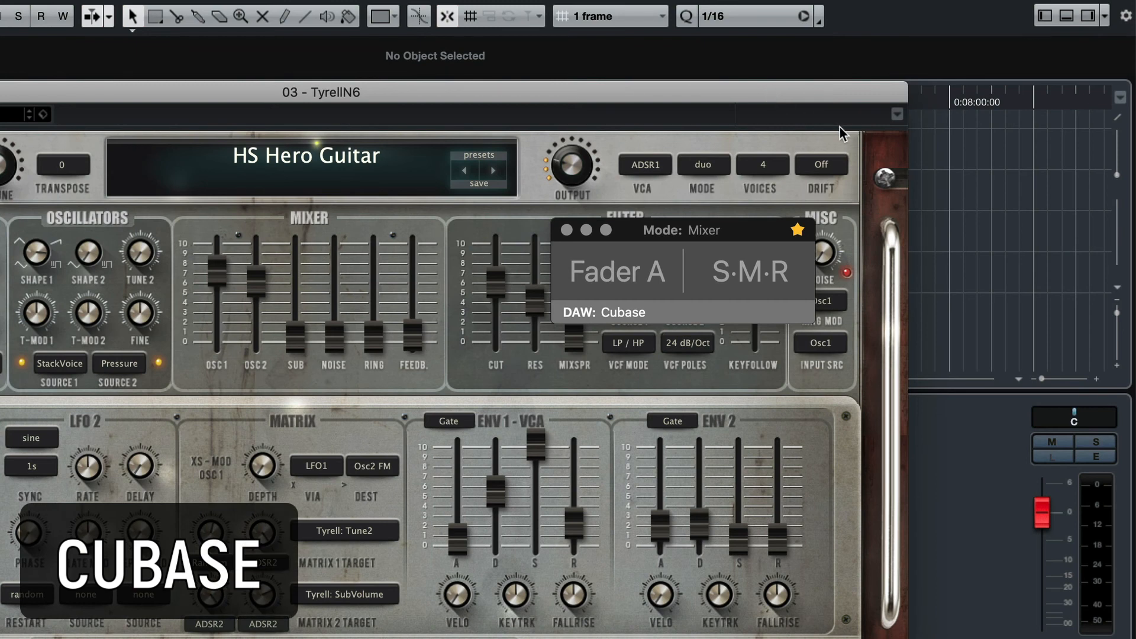
pyautogui.moveTo(845, 133)
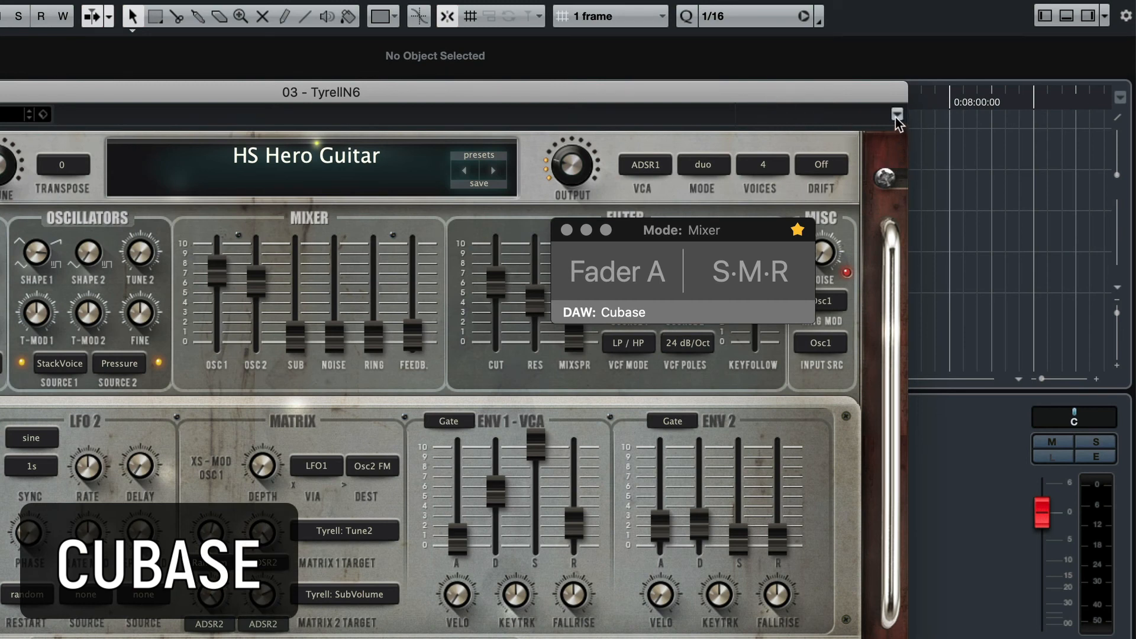
# Step: Set the TyrellN6 instrument window to Always on Top from its options menu
pyautogui.click(897, 114)
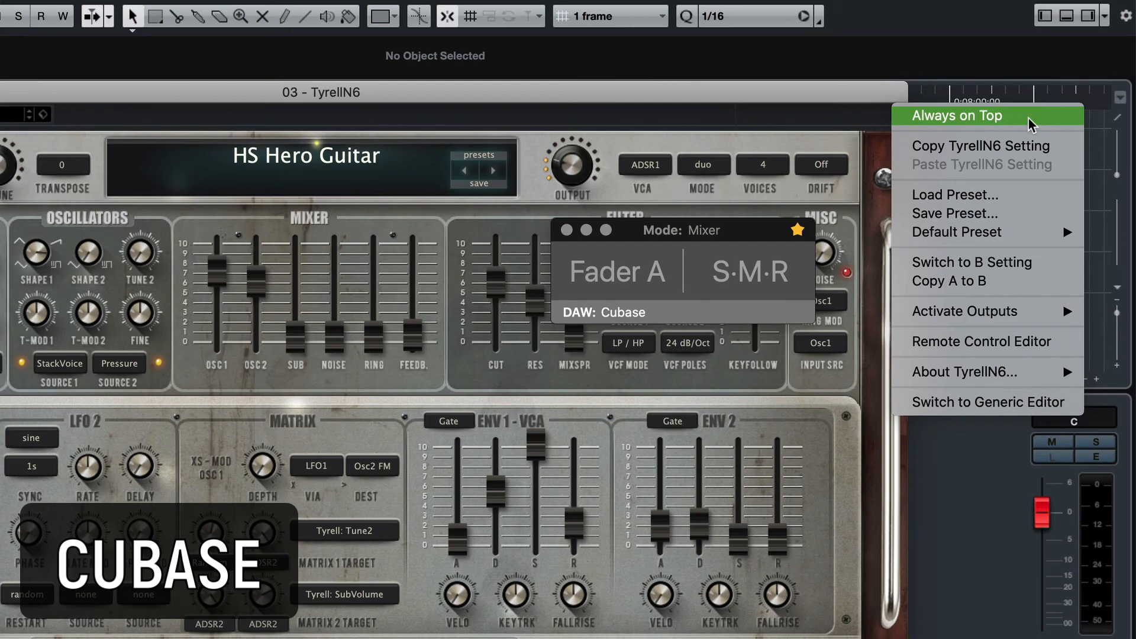
pyautogui.click(957, 114)
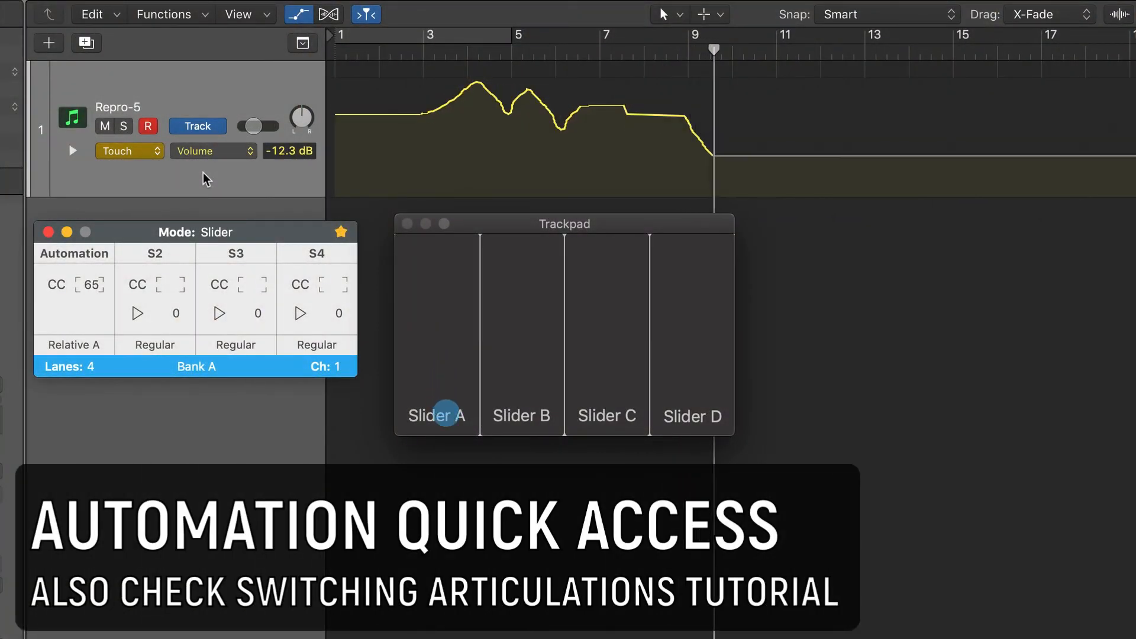
# Step: Write Repro-5 volume automation by sliding Slider A upward, then nudge a mapped instrument parameter
pyautogui.moveTo(446, 392); pyautogui.dragTo(447, 384)
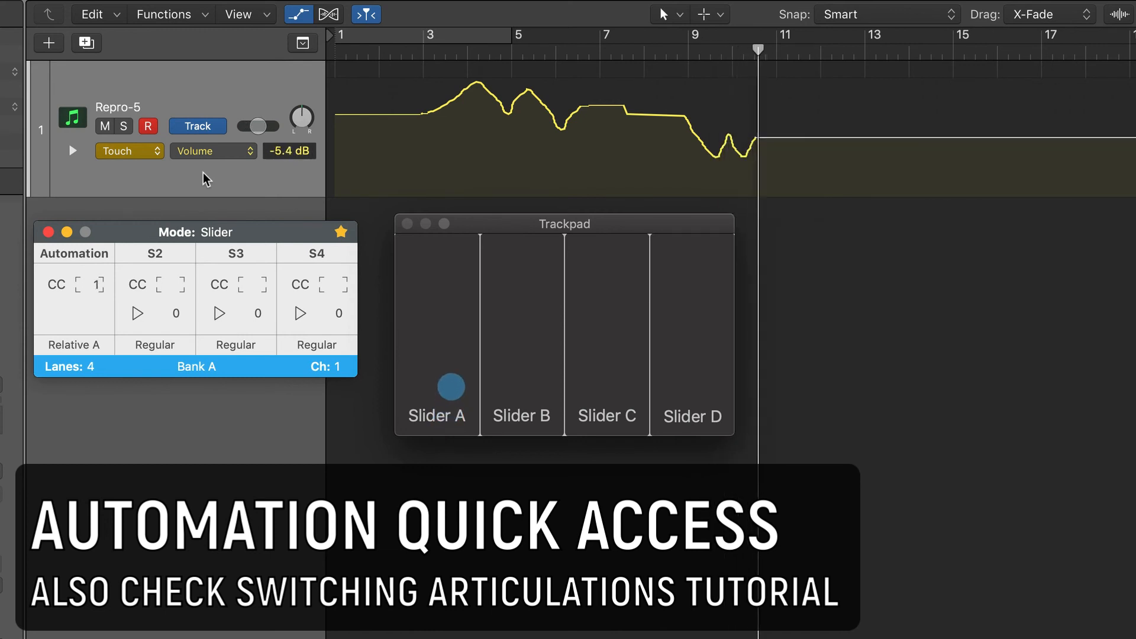
pyautogui.moveTo(447, 386); pyautogui.dragTo(447, 360)
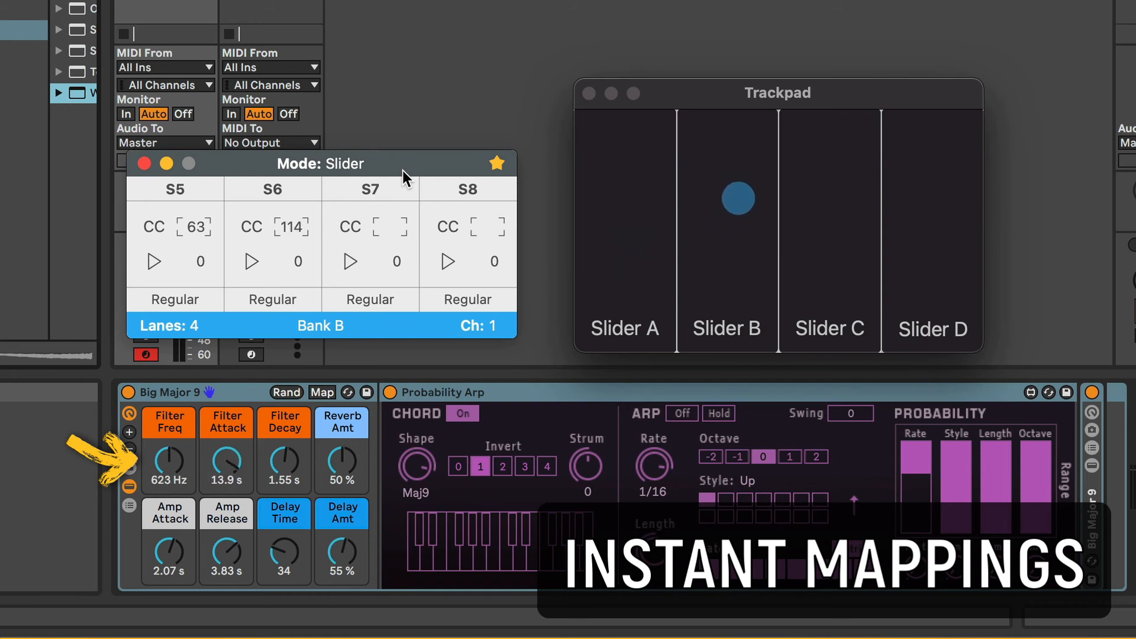
pyautogui.moveTo(737, 198); pyautogui.dragTo(729, 241)
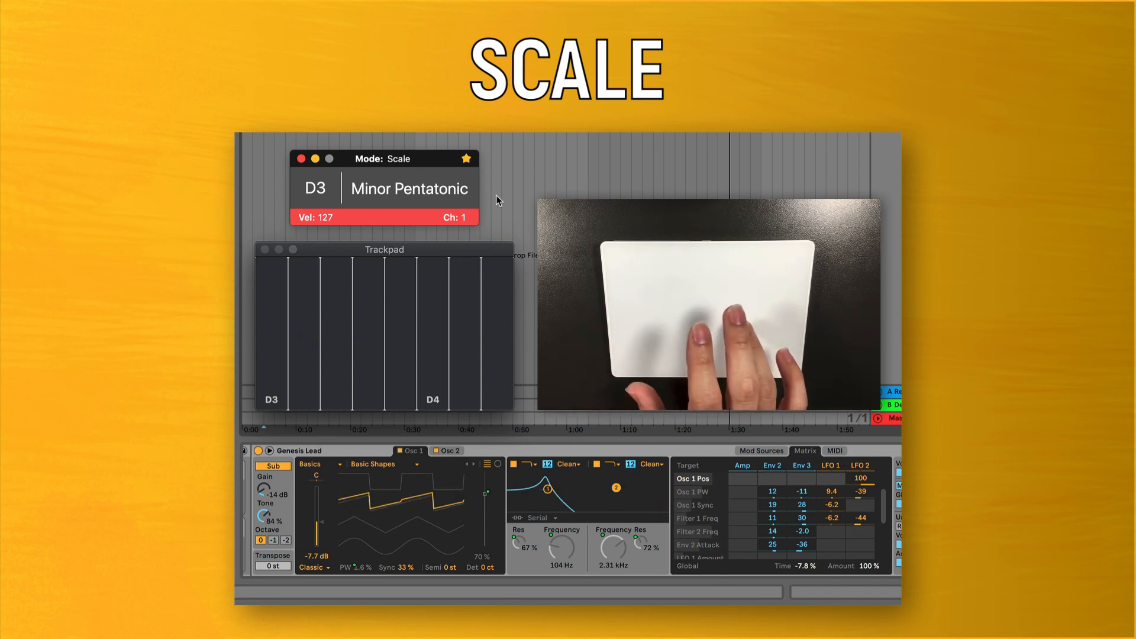
pyautogui.click(433, 338)
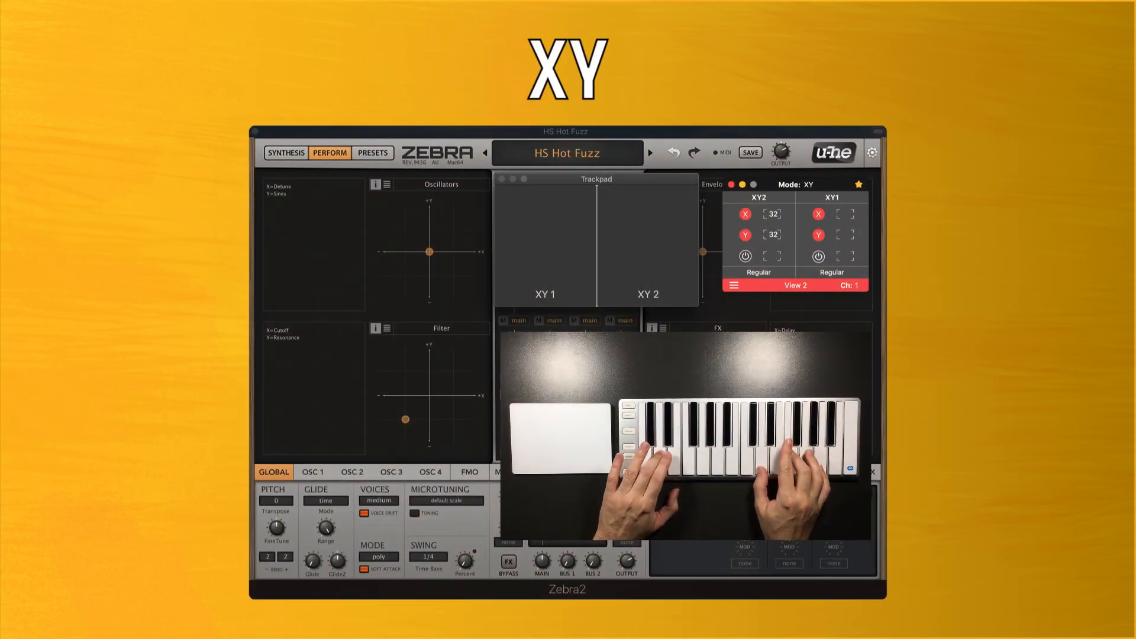
pyautogui.click(537, 261)
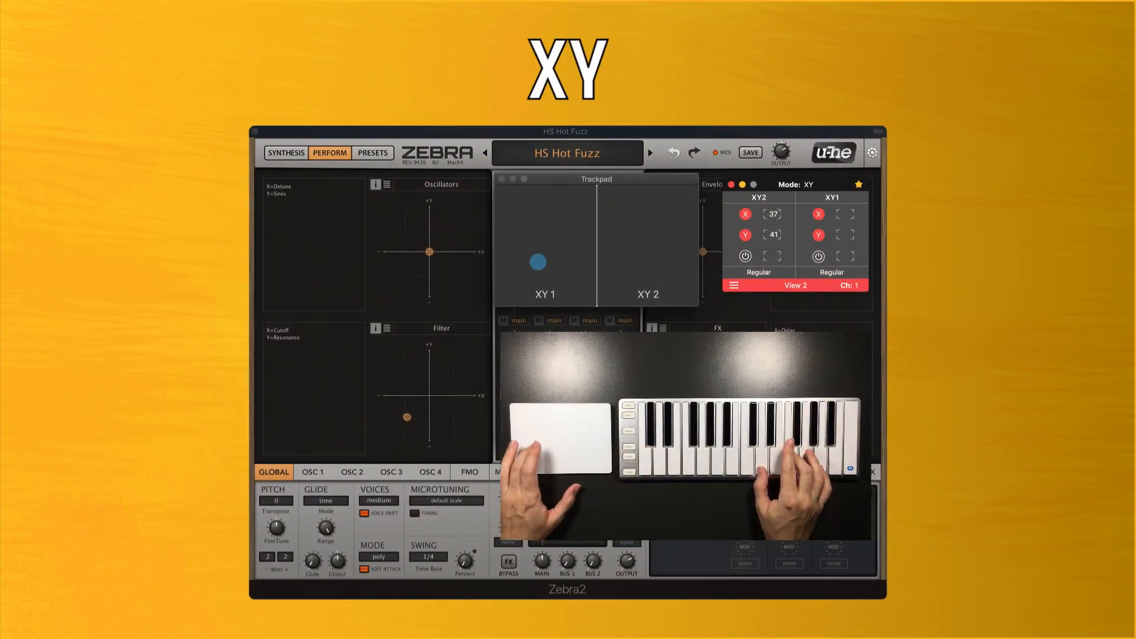